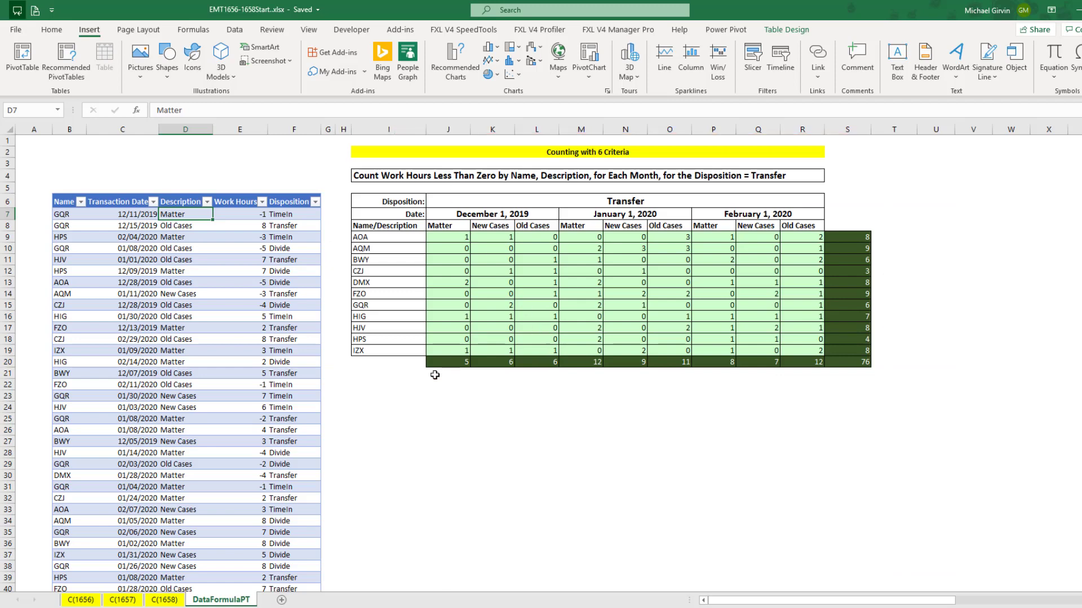
Create an empty PivotTable from fHours on the existing worksheet at DataFormulaPT!$I$26
left_click_drag(347, 397, 877, 576)
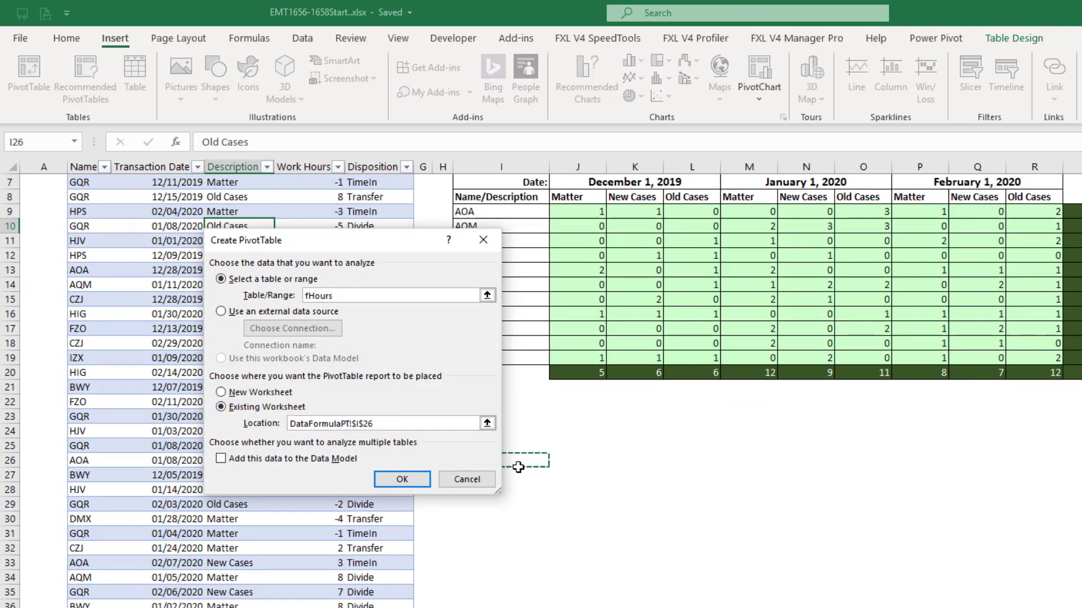
left_click(401, 481)
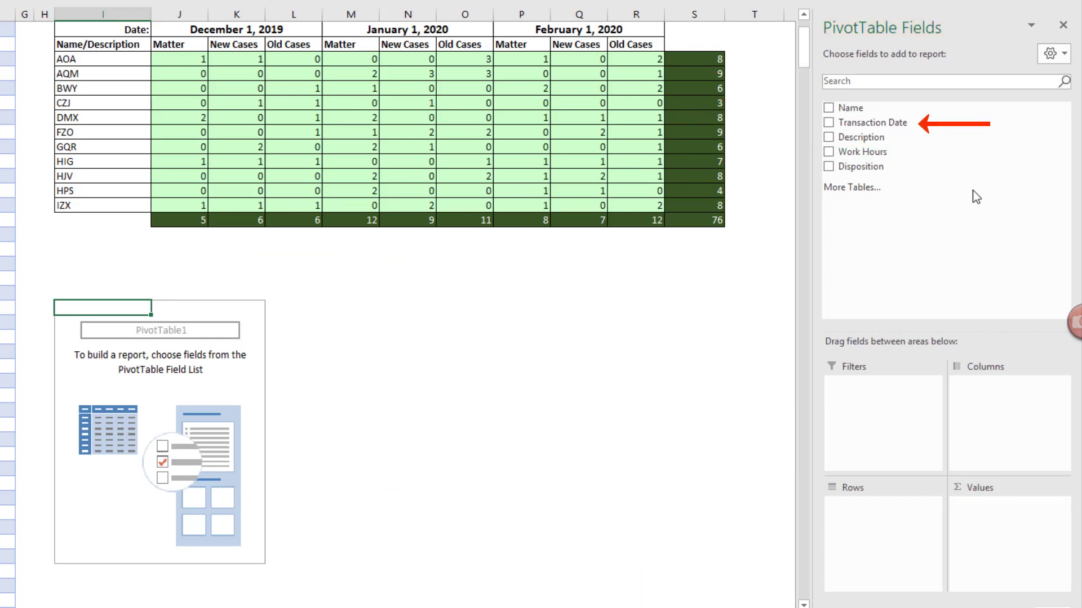
mouse_move(929, 140)
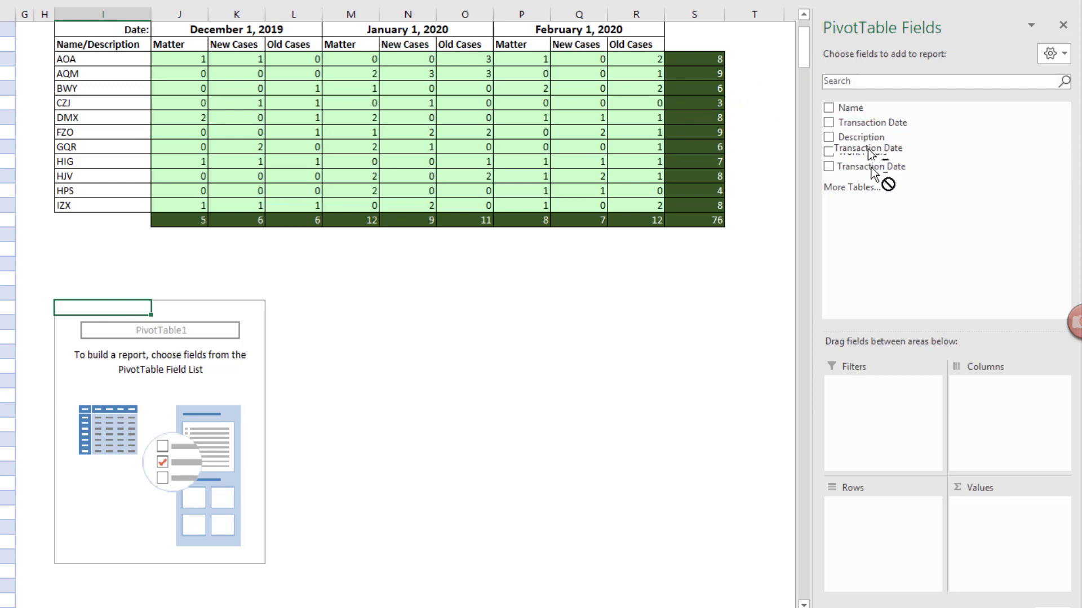
Put Years and Transaction Date in Columns and expand every year into its months
left_click(829, 121)
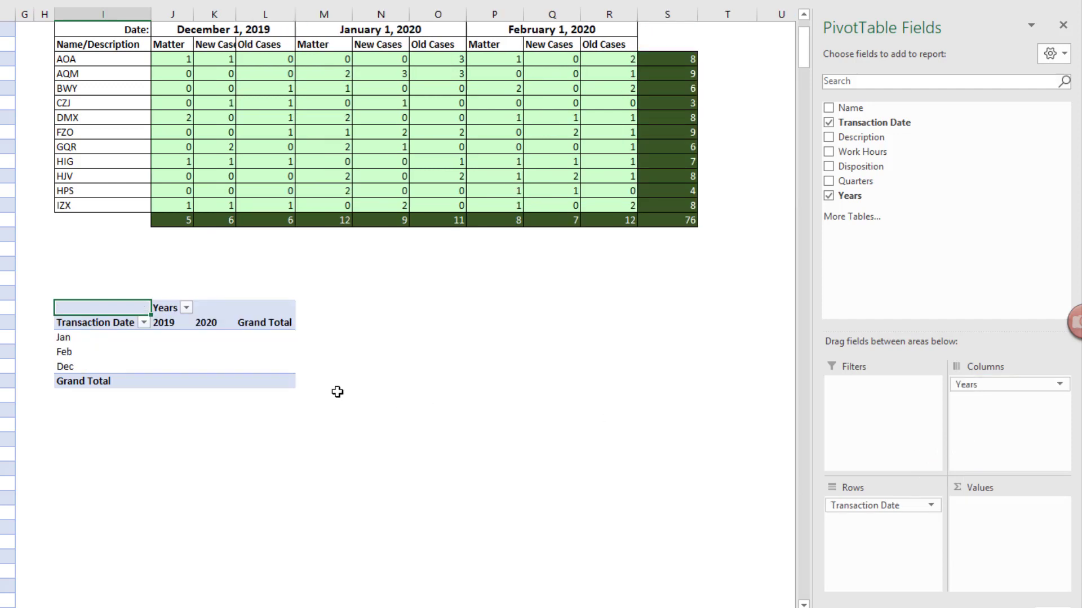
mouse_move(132, 345)
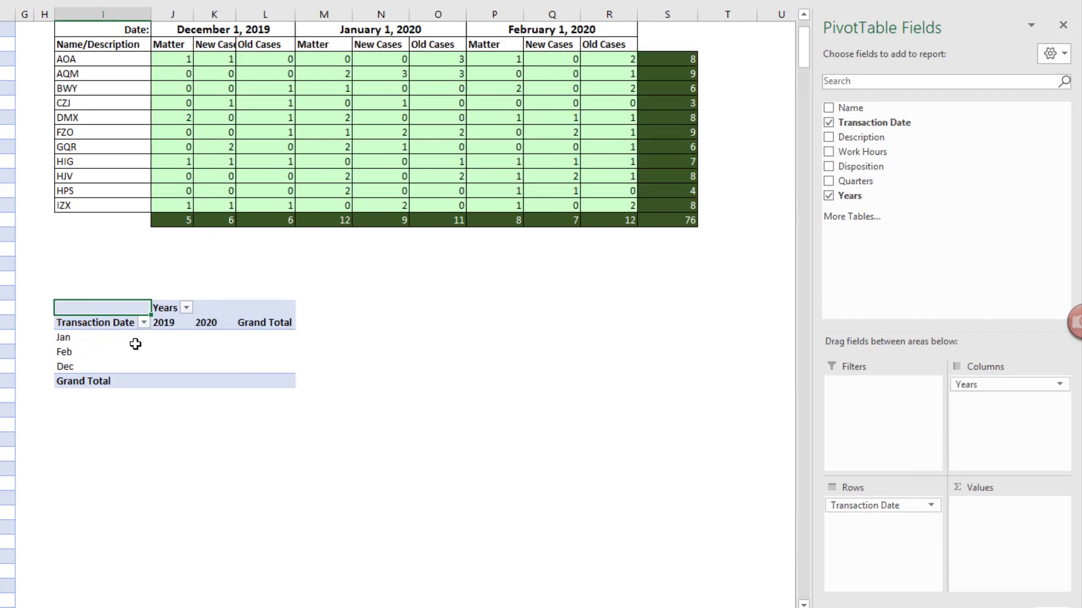
mouse_move(831, 517)
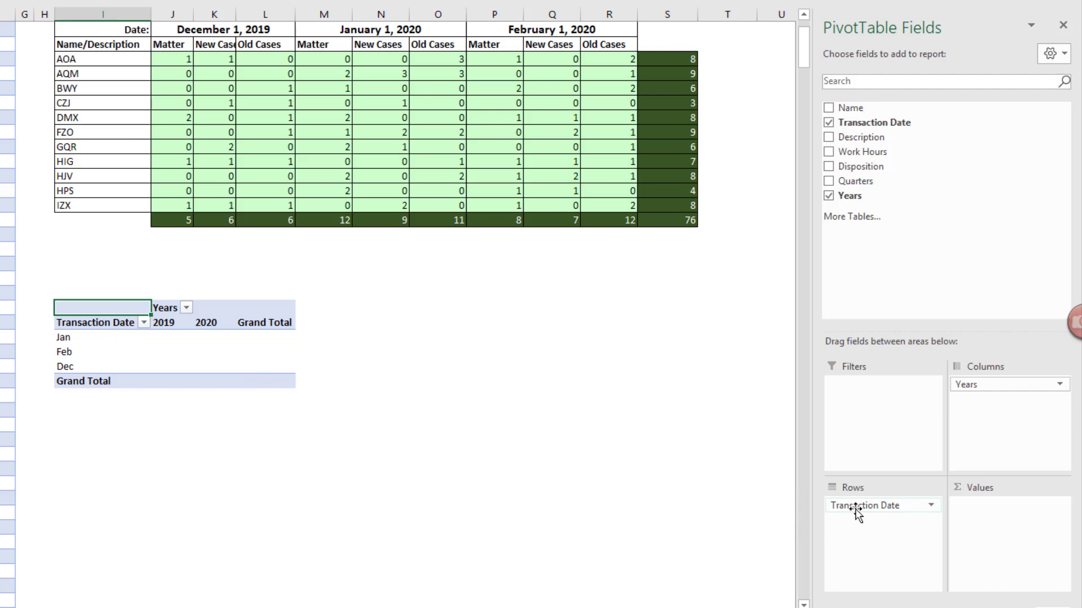
left_click_drag(866, 505, 1007, 400)
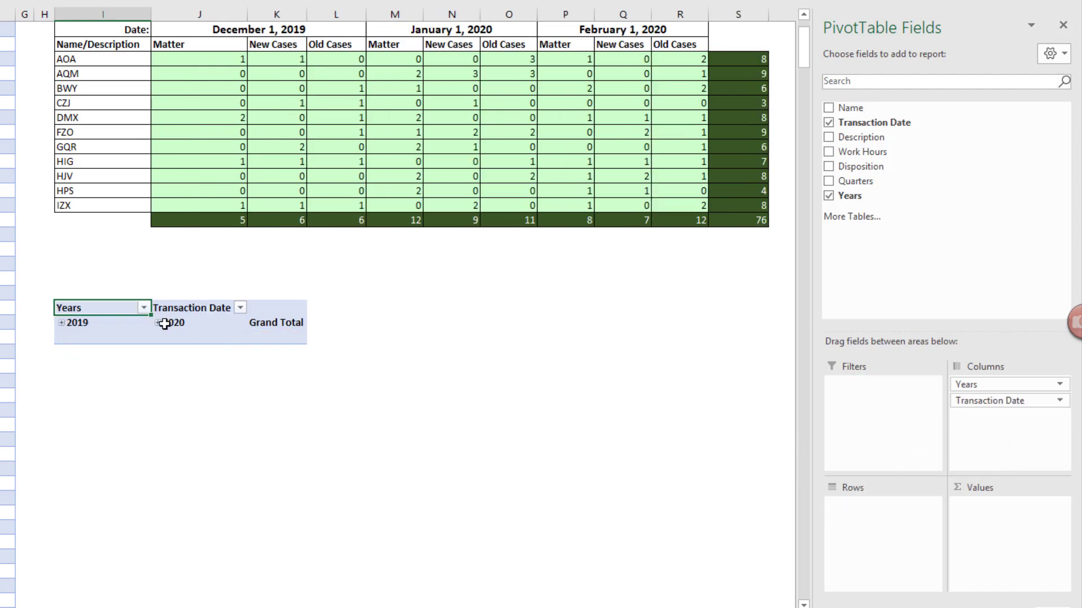
mouse_move(180, 322)
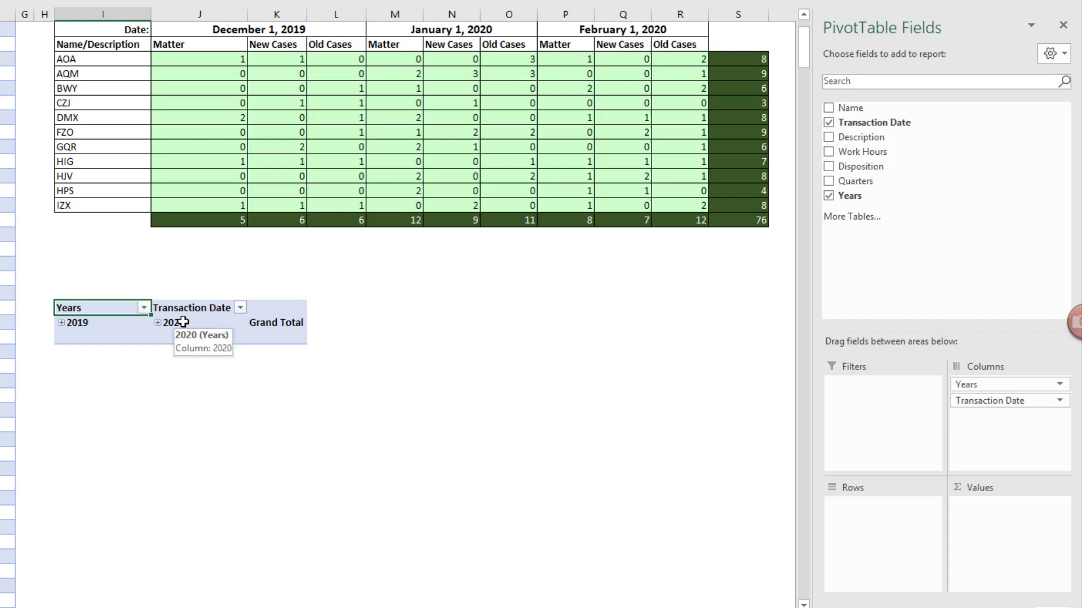
right_click(178, 322)
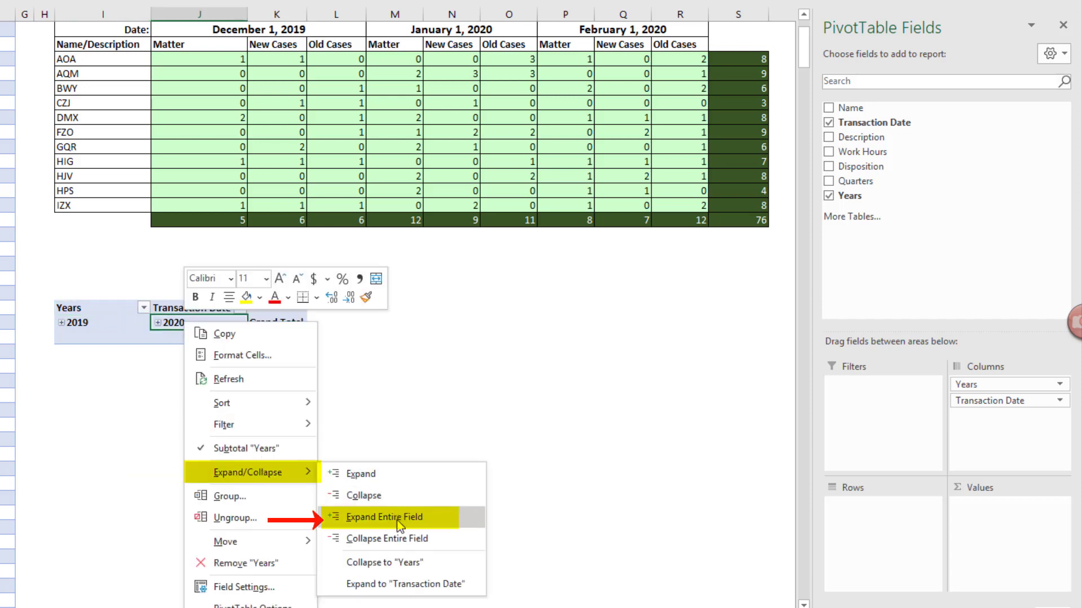
left_click(384, 517)
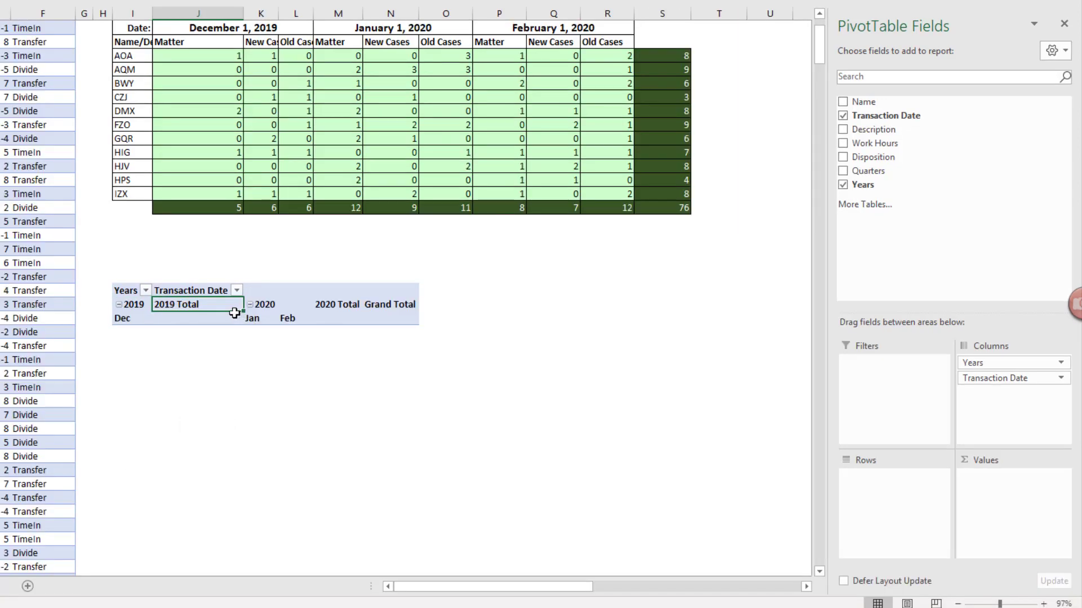
Turn off Autofit column widths on update in PivotTable Options
right_click(180, 304)
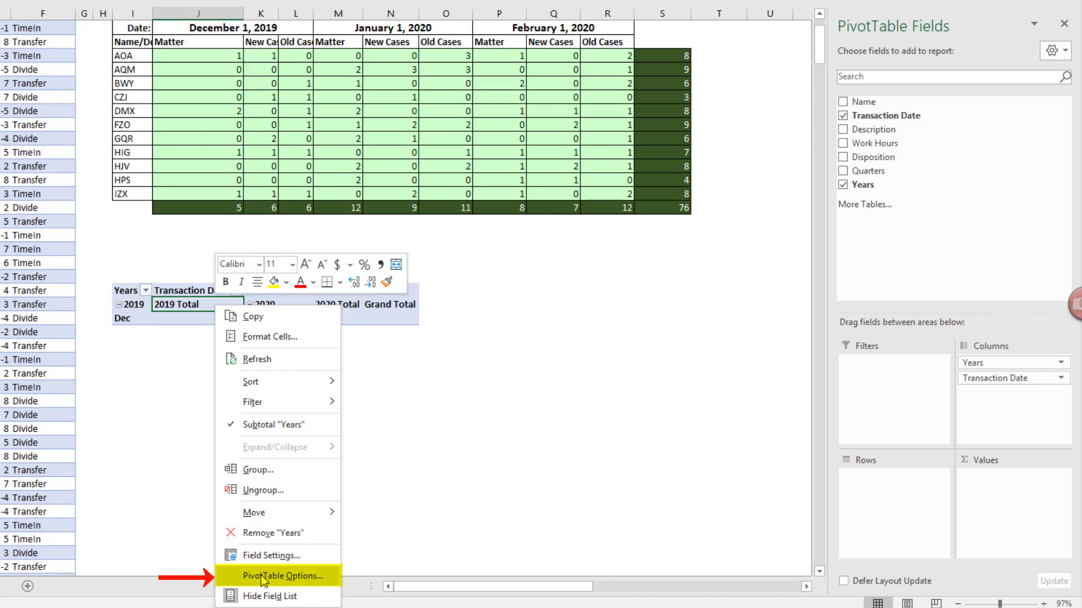
left_click(279, 576)
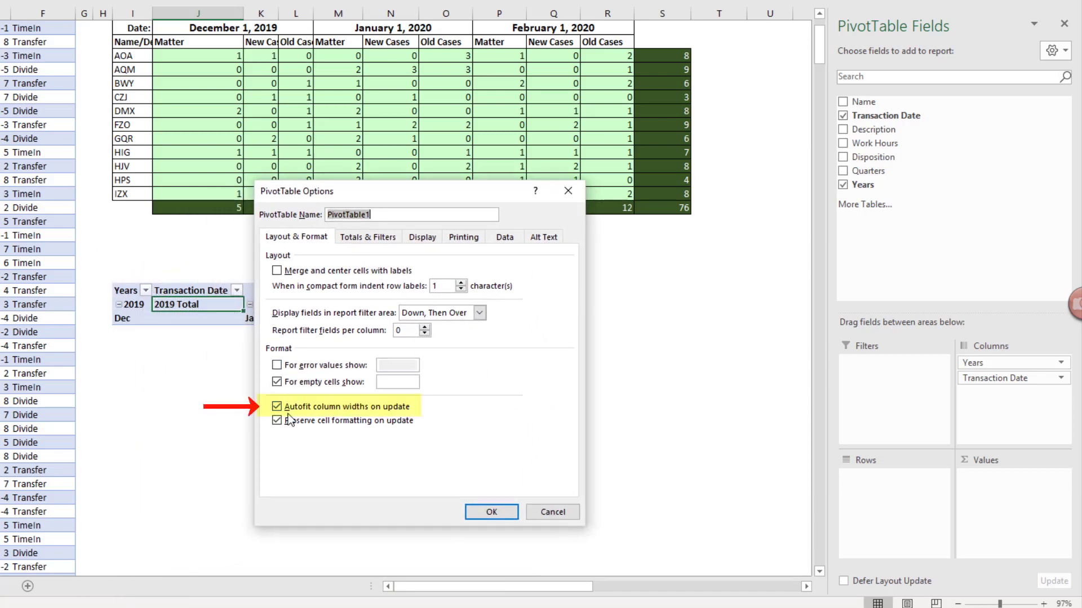
left_click(277, 407)
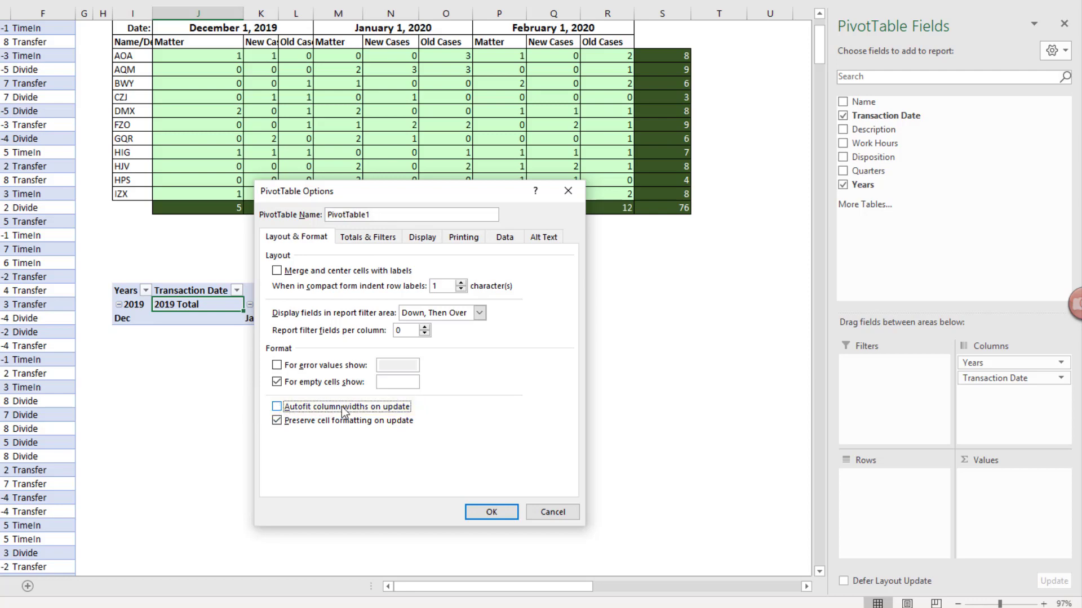
mouse_move(484, 523)
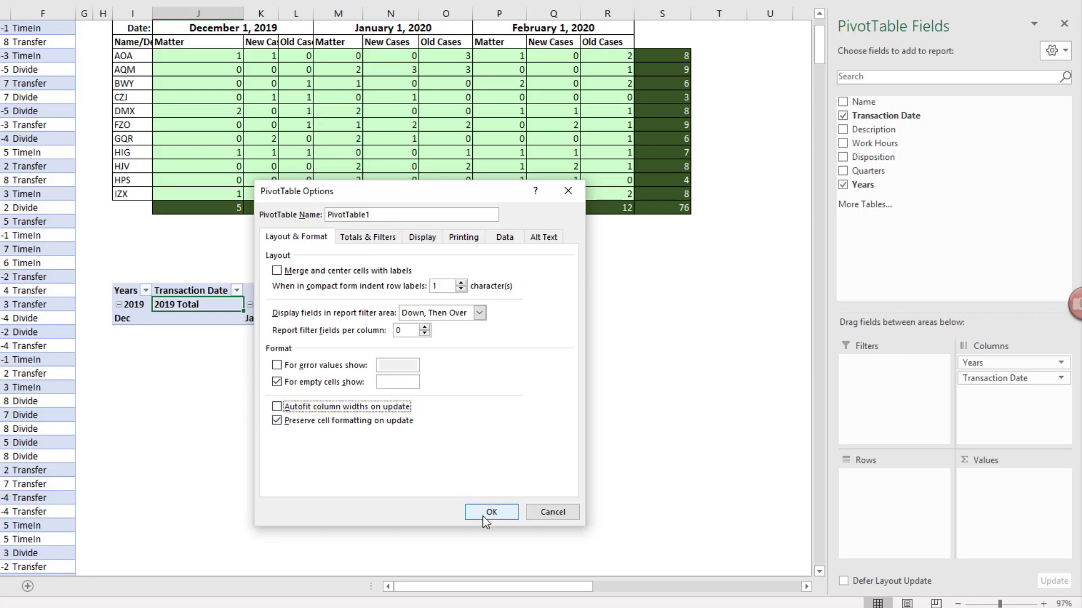
left_click(492, 512)
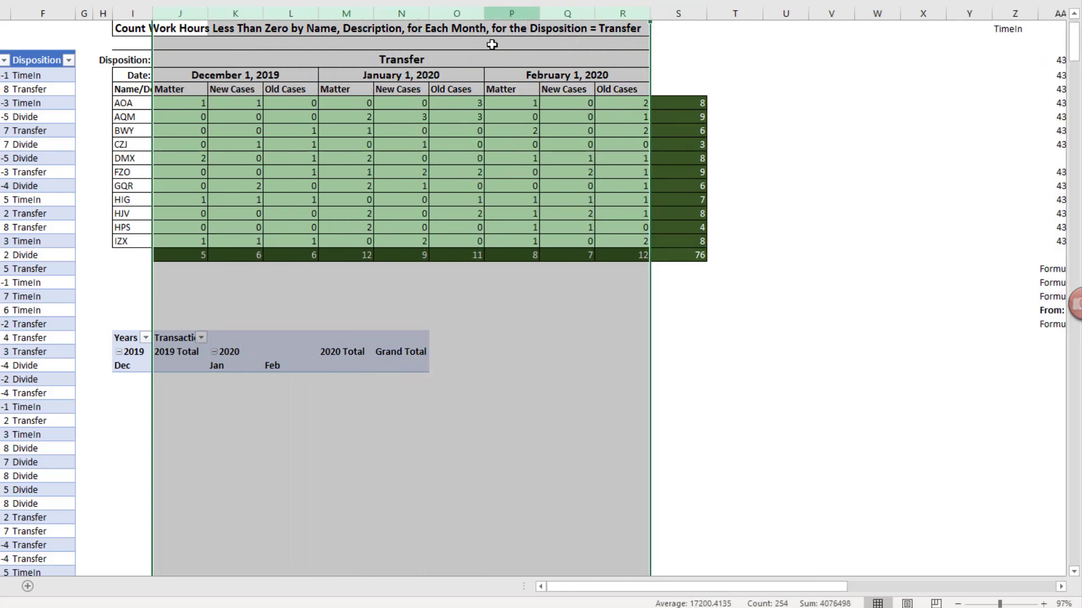
left_click(176, 365)
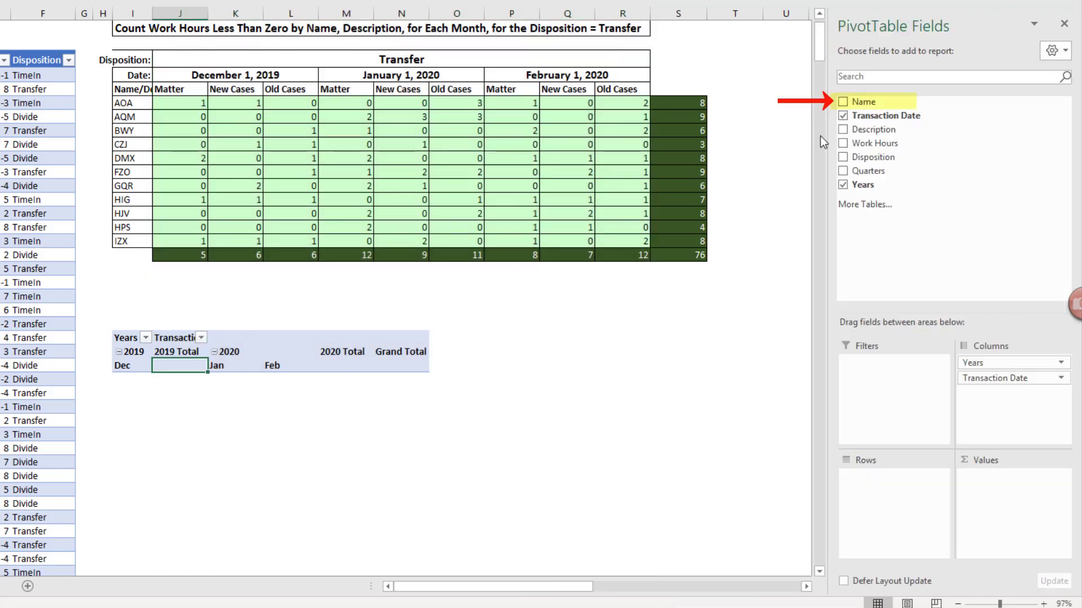
Add Name to Rows and Description to Columns below Transaction Date
left_click_drag(861, 101, 869, 231)
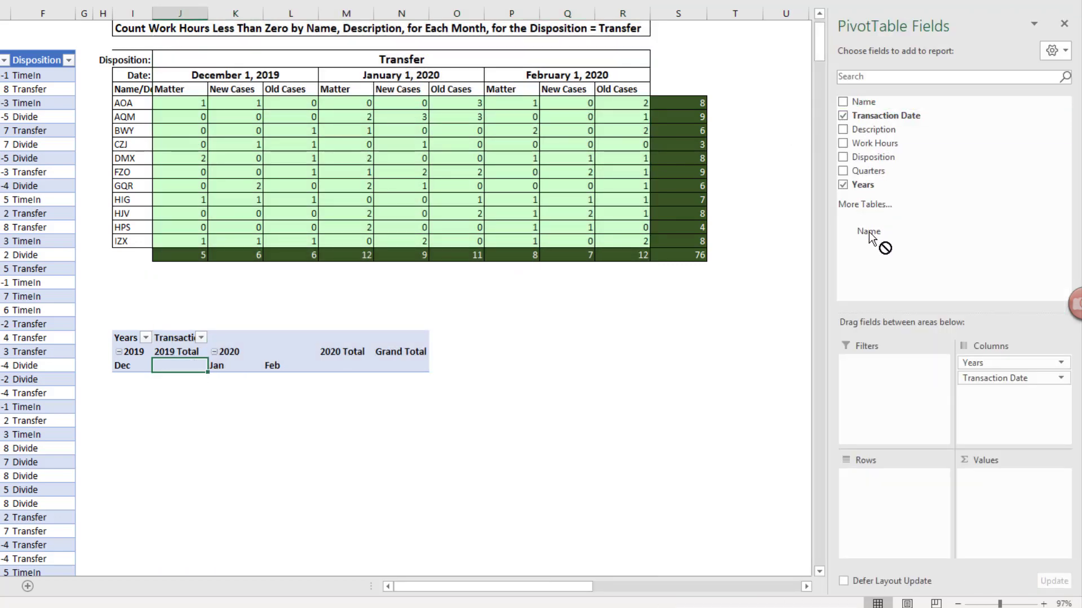
left_click(843, 101)
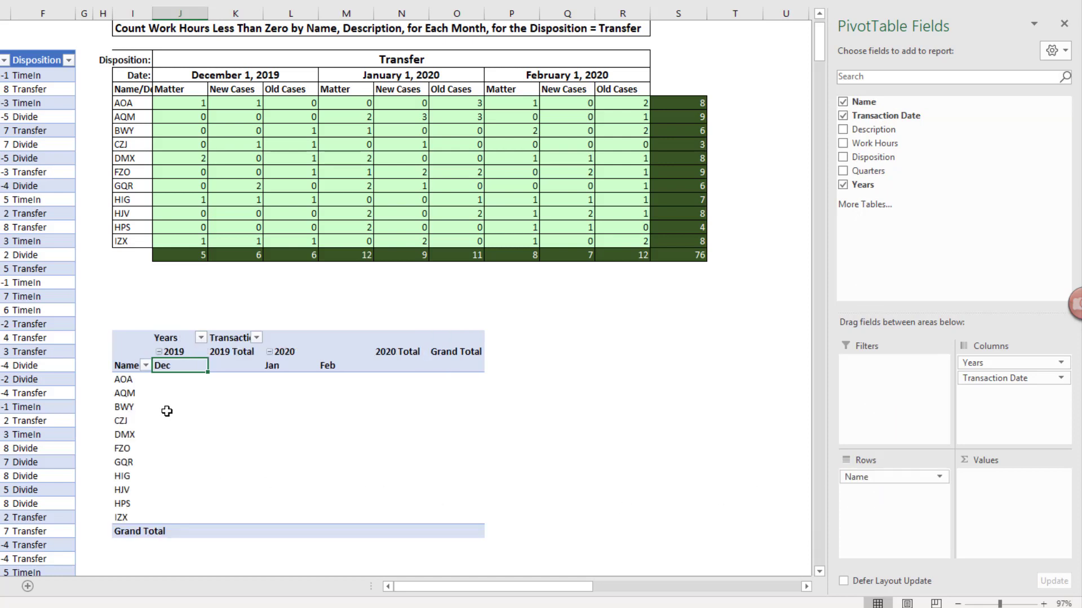
mouse_move(128, 103)
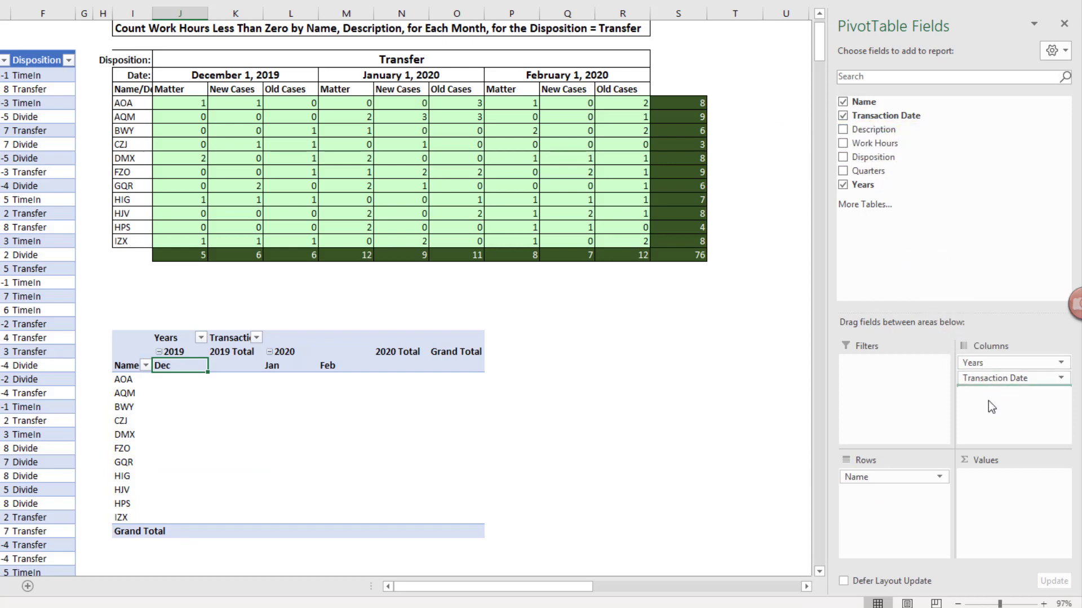
left_click(843, 130)
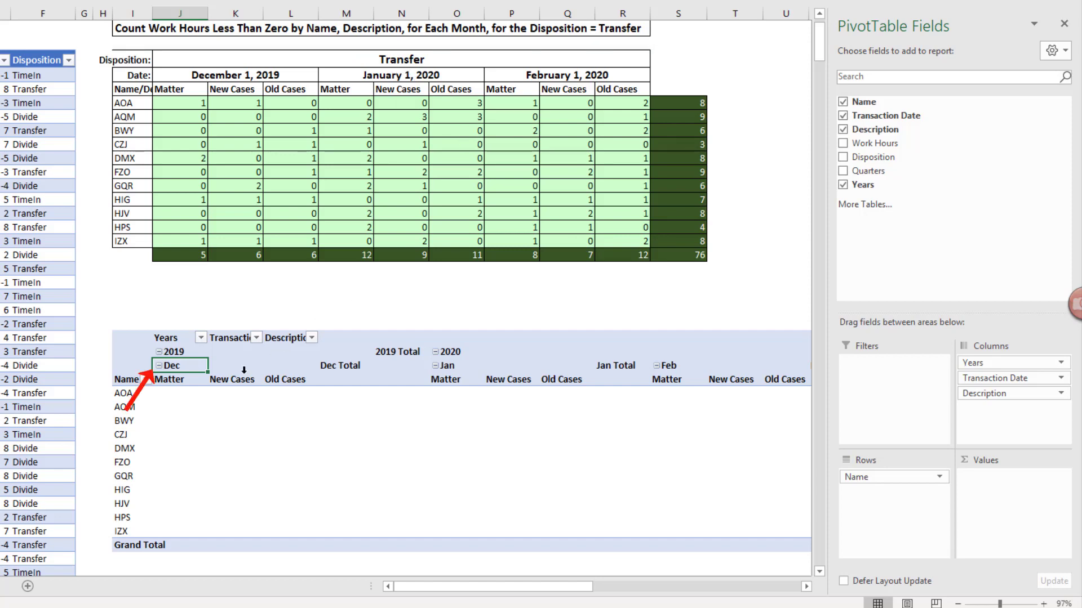
Insert a Disposition slicer from PivotTable Analyze and filter it to Transfer
left_click(656, 35)
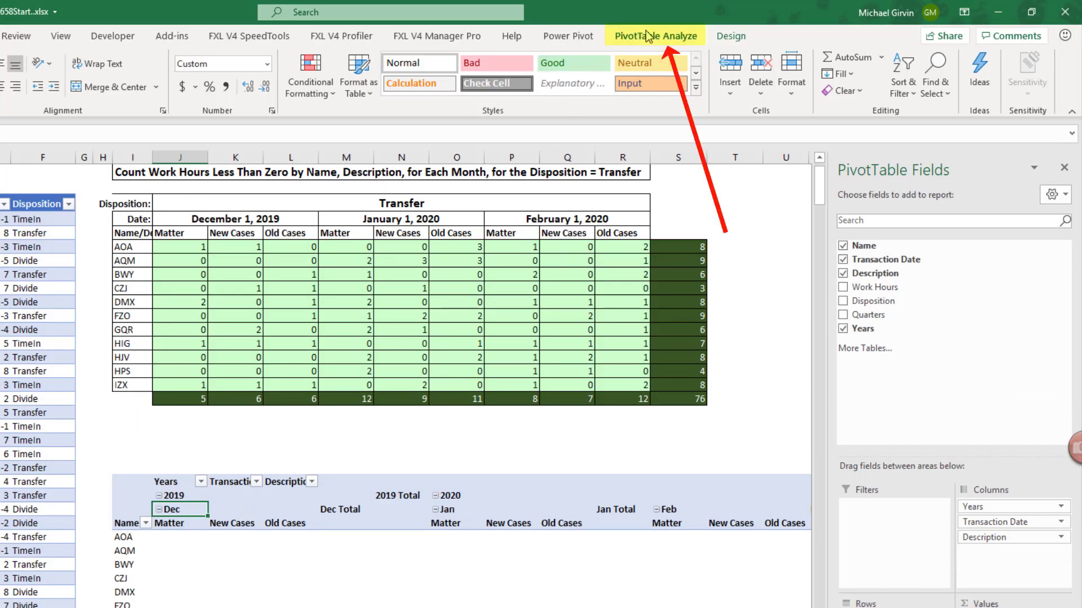
left_click(656, 35)
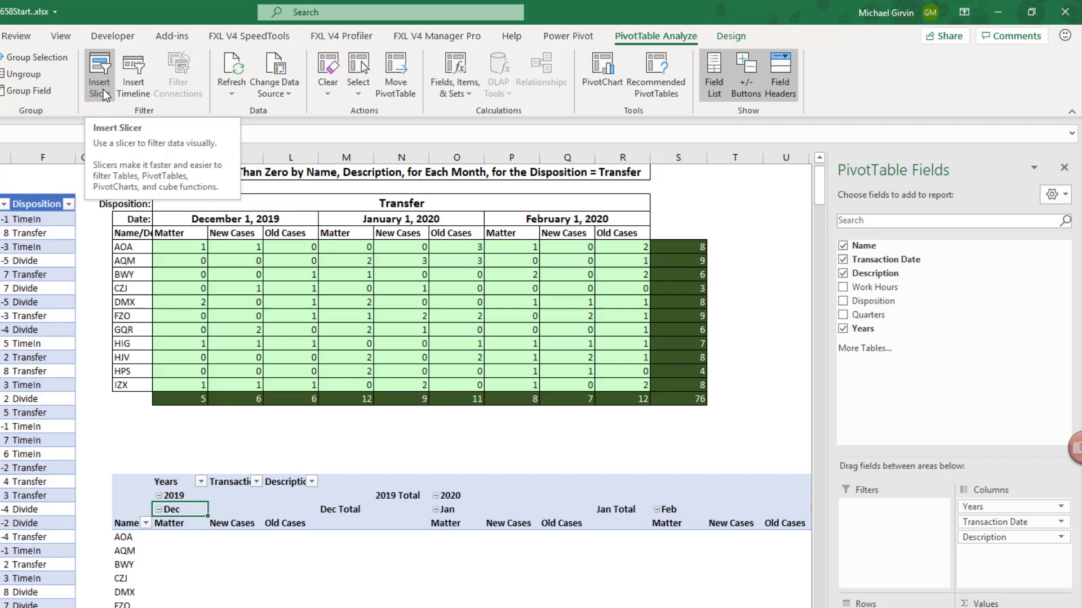
left_click(99, 67)
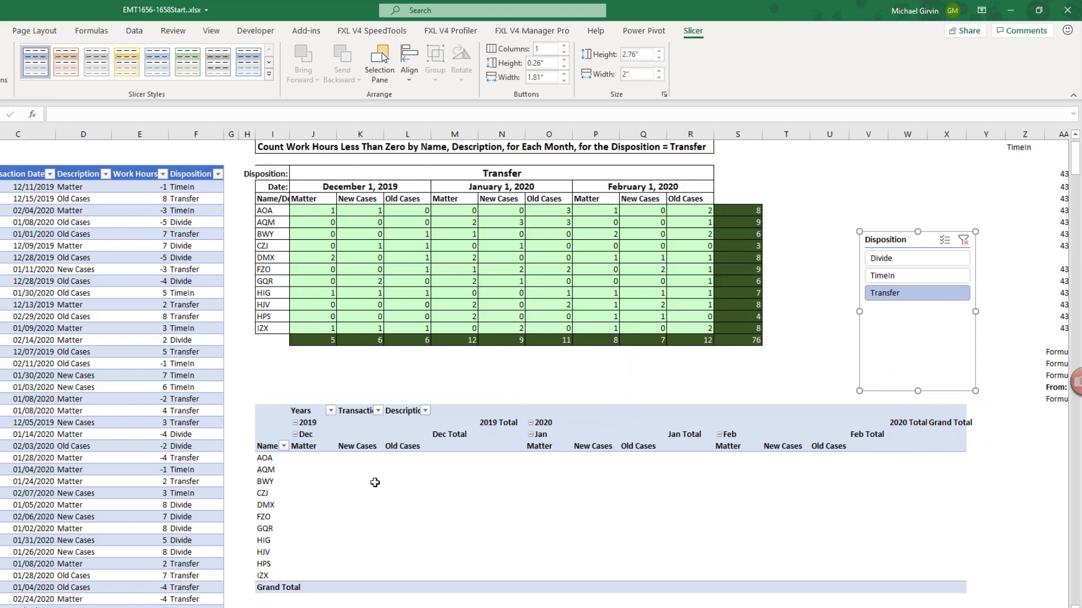
left_click(359, 482)
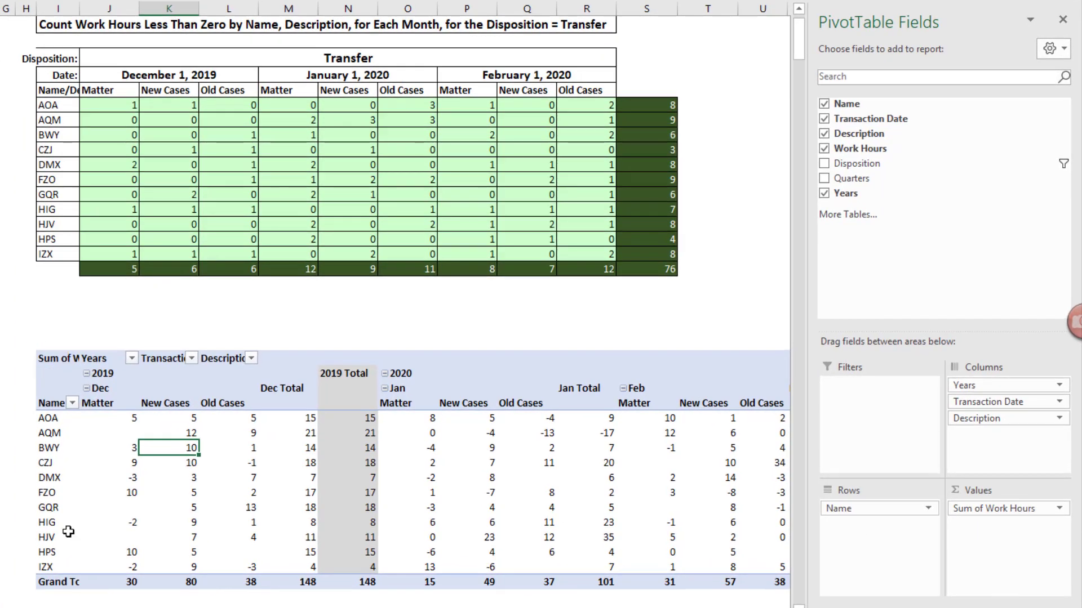
Summarize the Work Hours values by Count instead of Sum
right_click(107, 433)
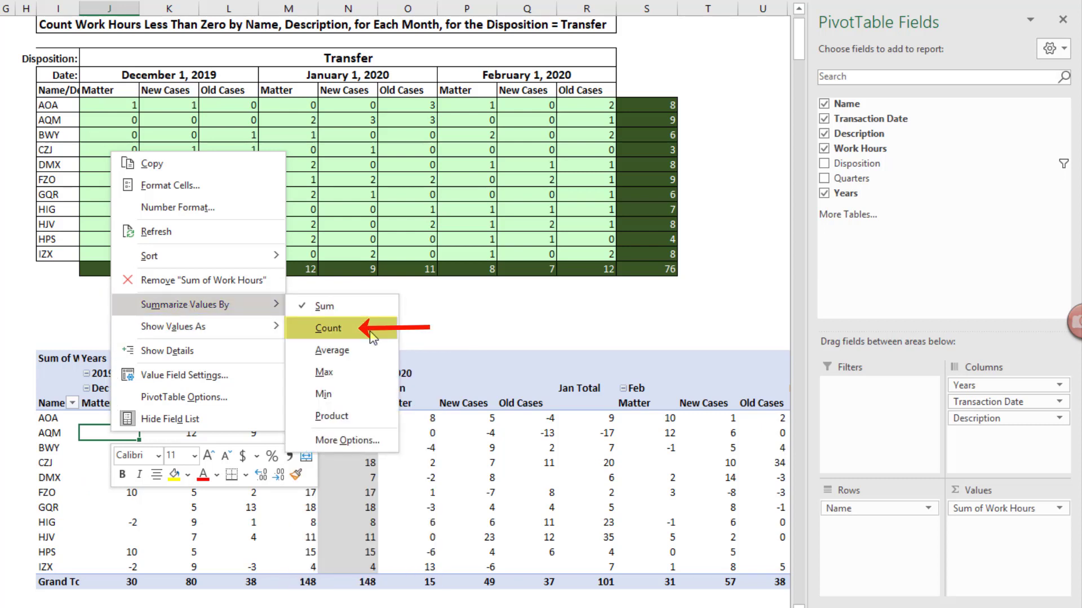
left_click(329, 329)
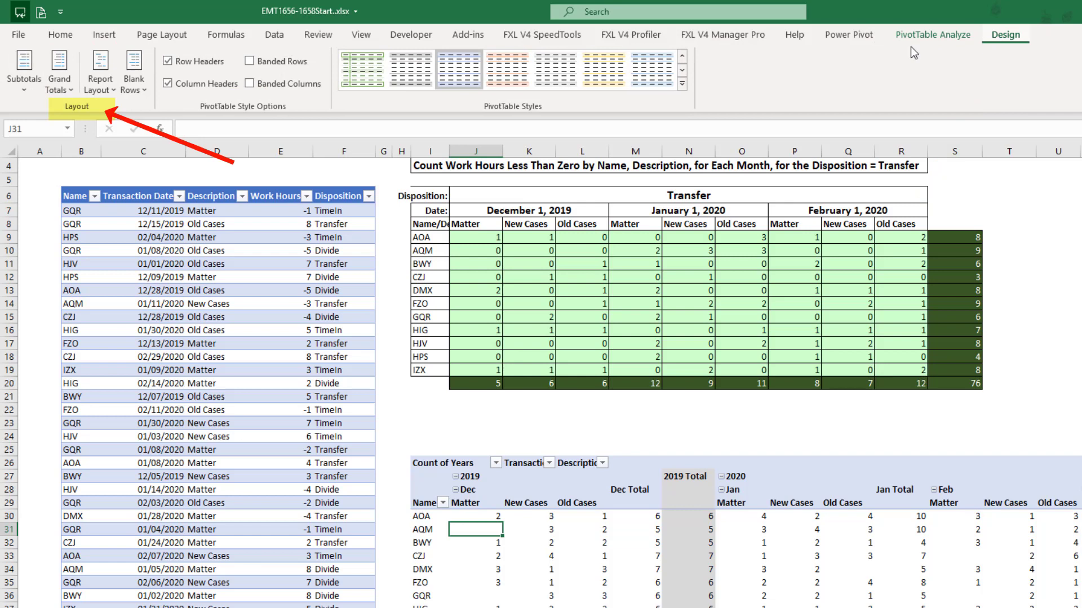
Choose Do Not Show Subtotals, leaving only month counts and one Grand Total
left_click(24, 89)
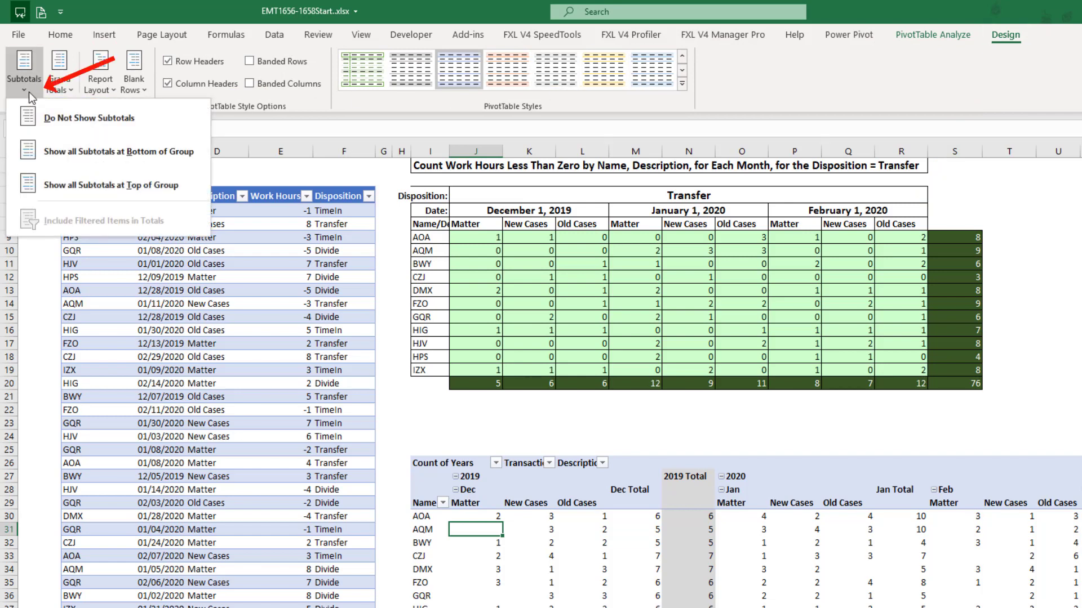
left_click(88, 119)
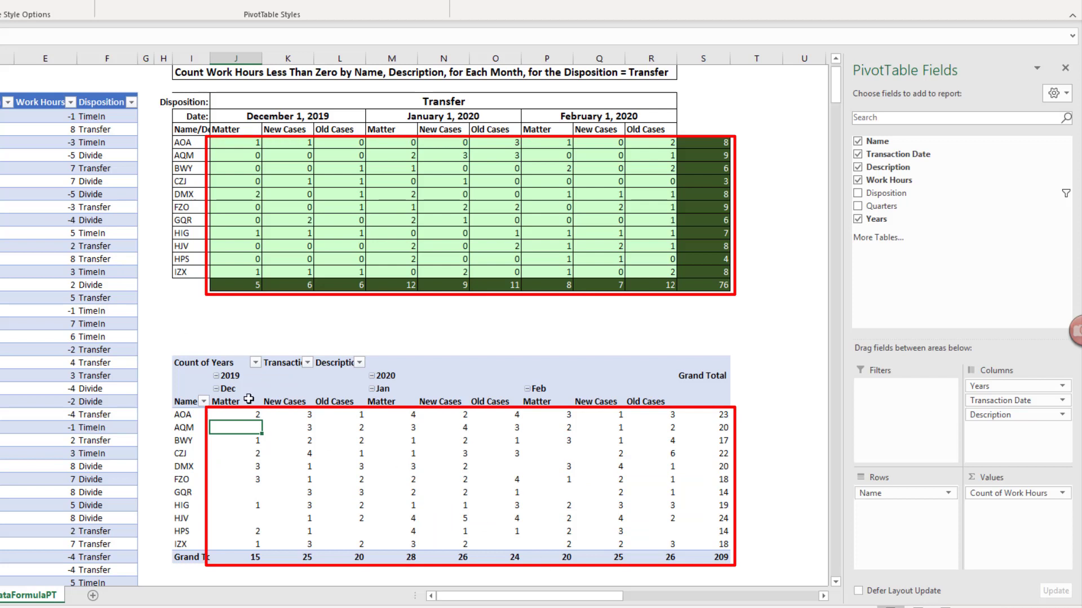
mouse_move(599, 541)
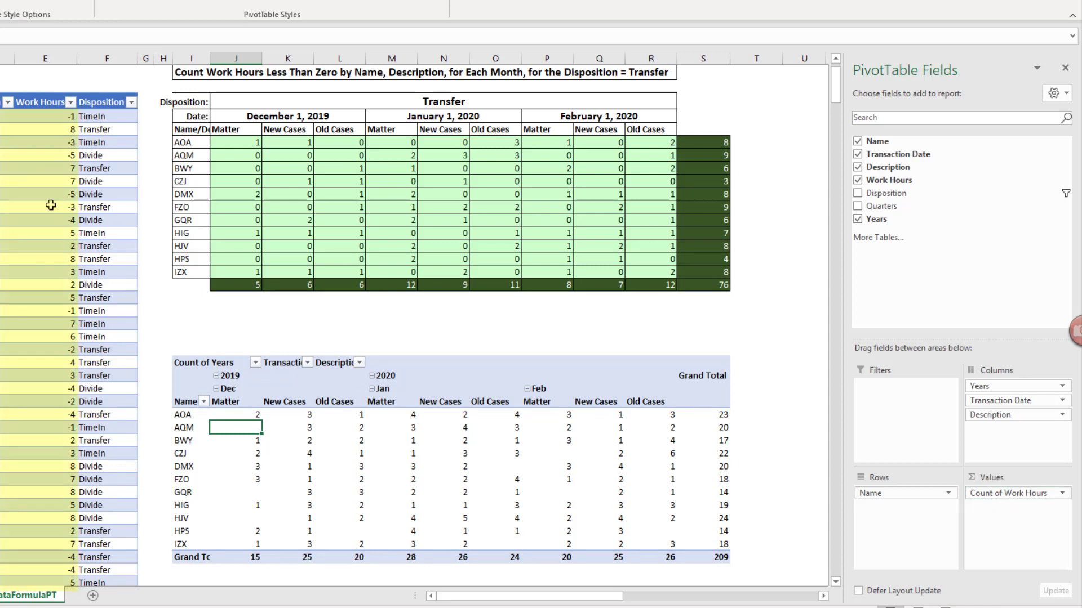
mouse_move(17, 316)
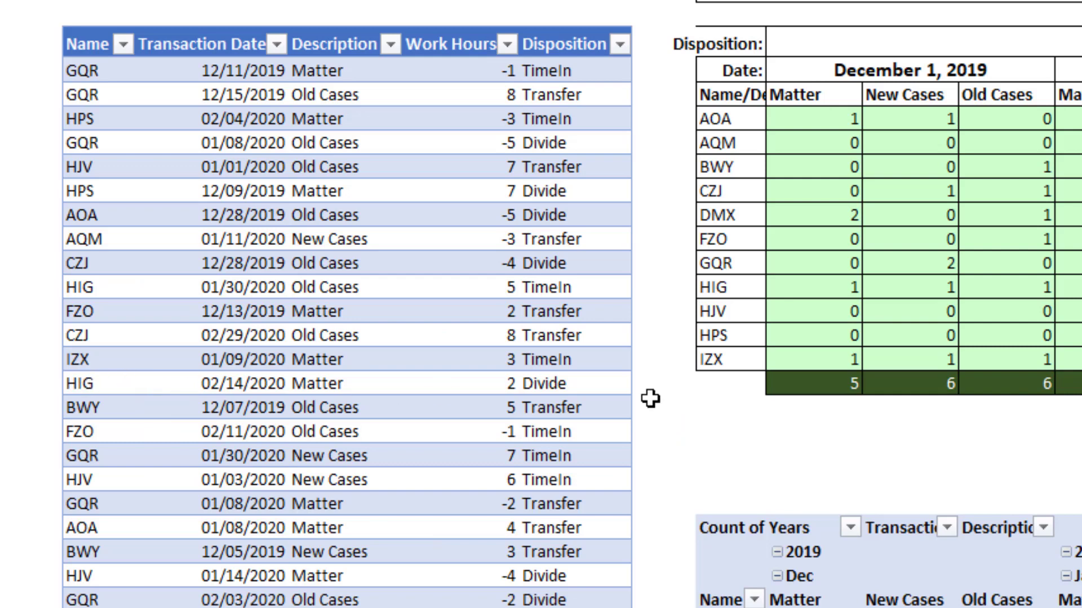
mouse_move(512, 471)
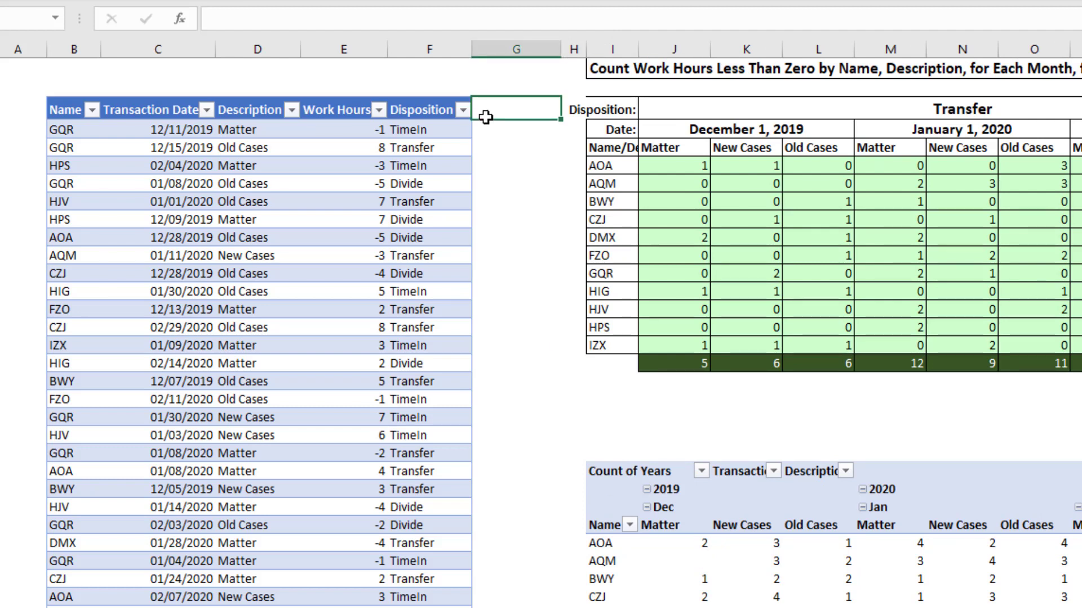
Add a new column heading 'Hours < 0' in G1 of the data table
type("Hours < 0")
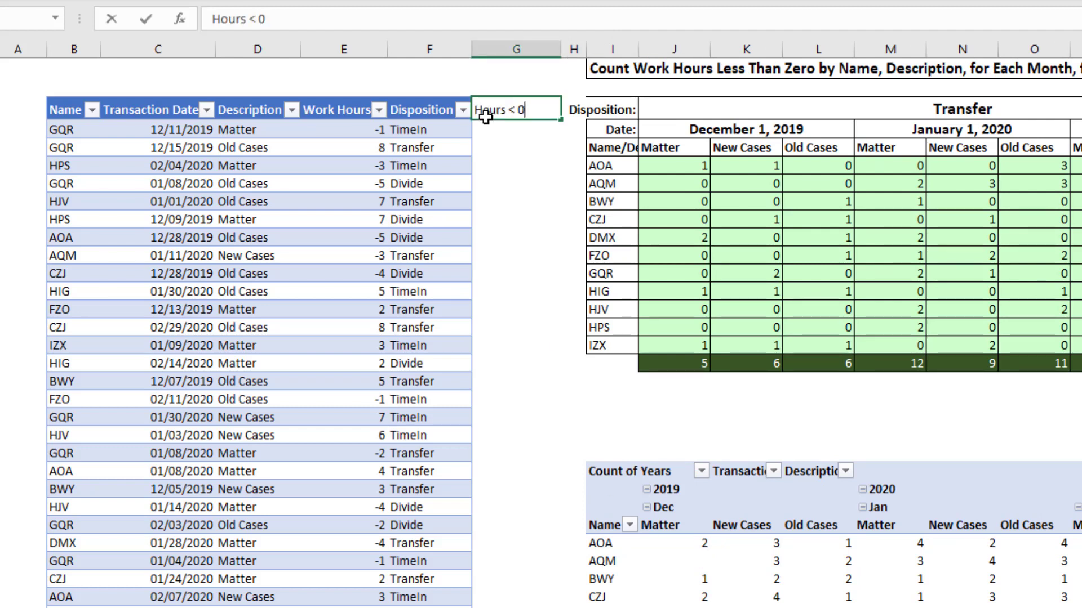
mouse_move(656, 99)
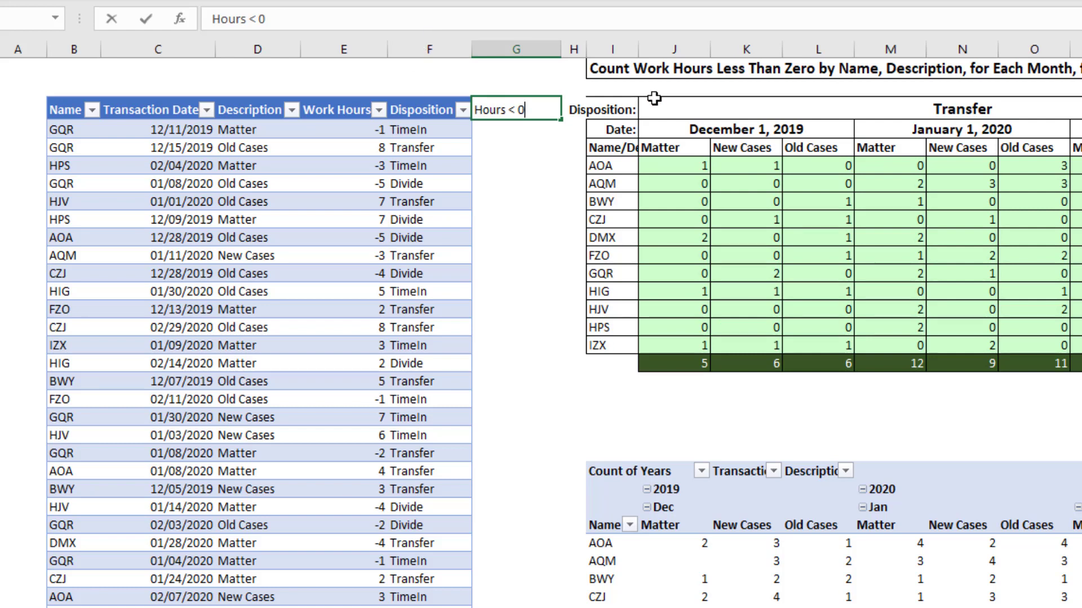
key("Enter")
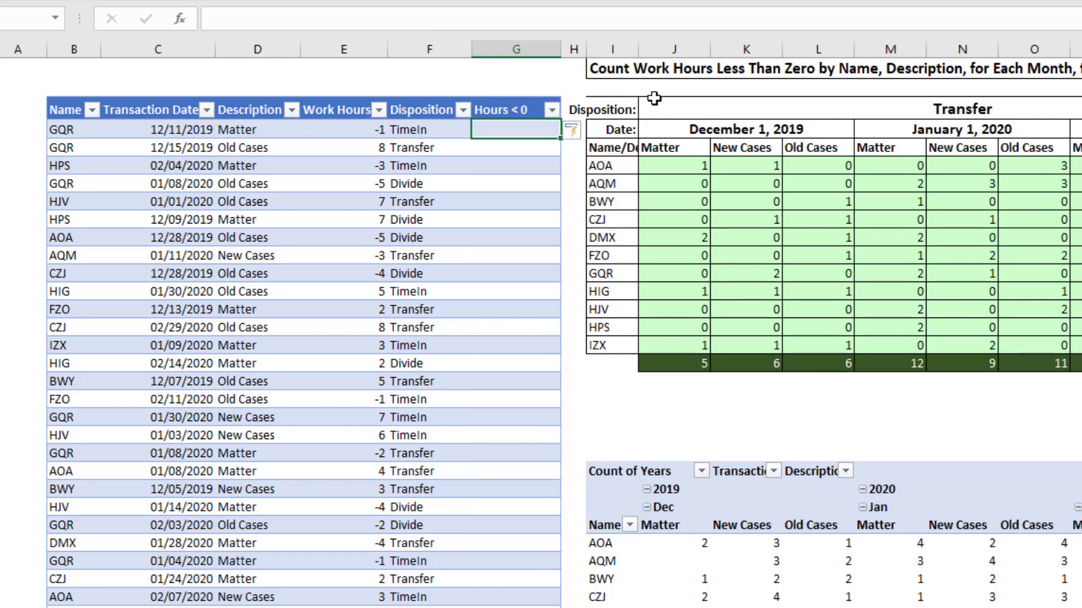
mouse_move(481, 178)
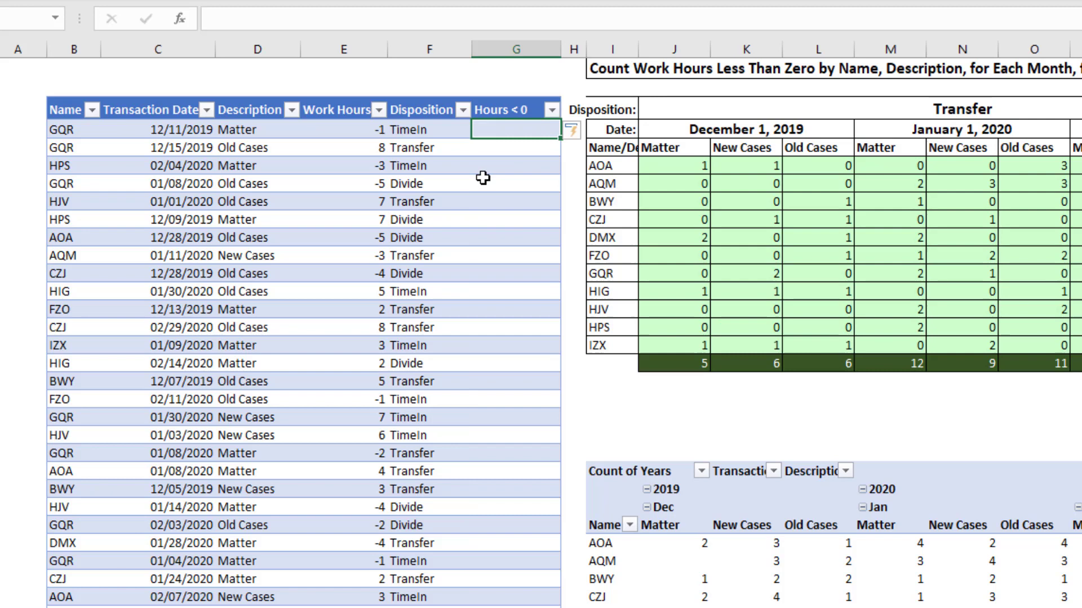
mouse_move(723, 371)
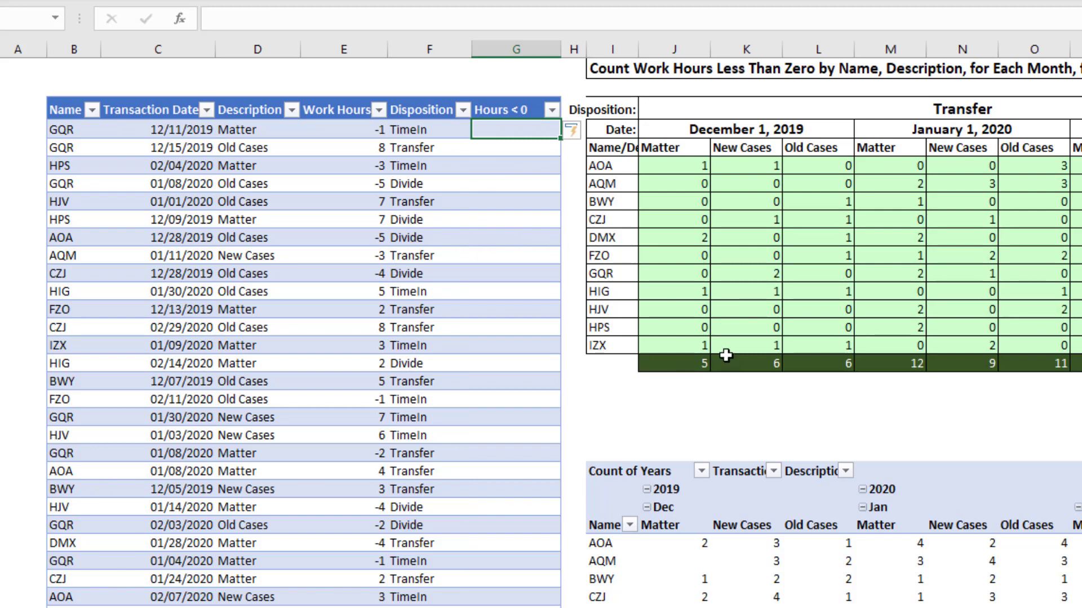
mouse_move(175, 358)
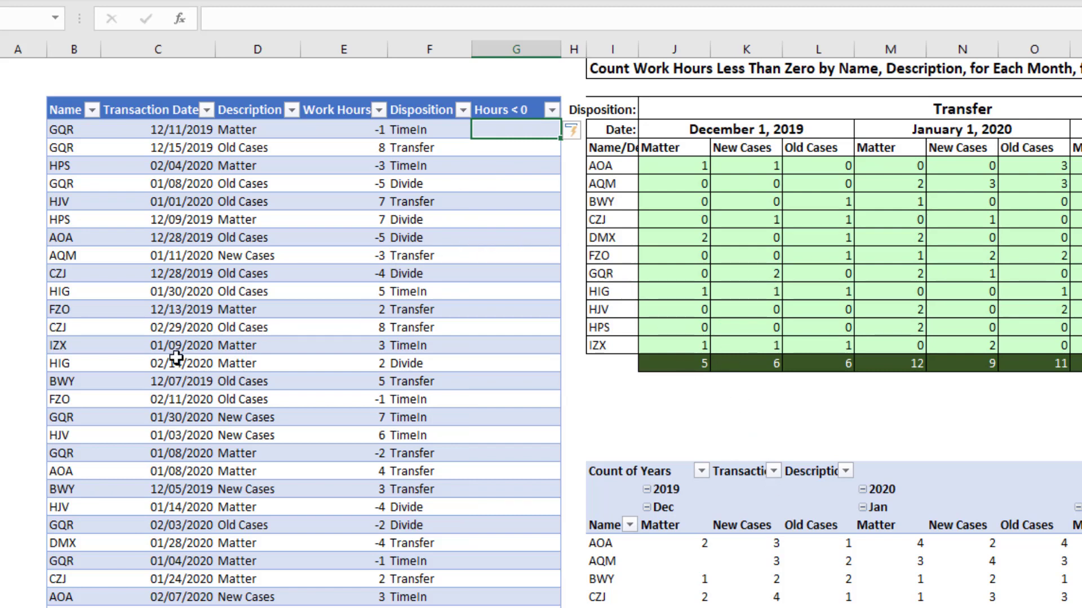
mouse_move(705, 597)
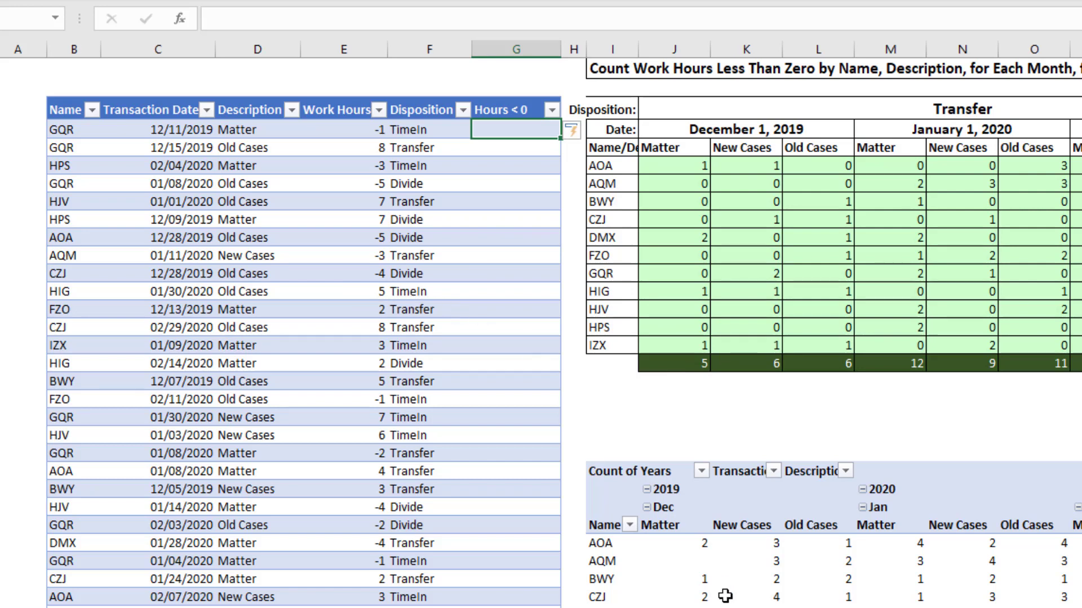
mouse_move(529, 312)
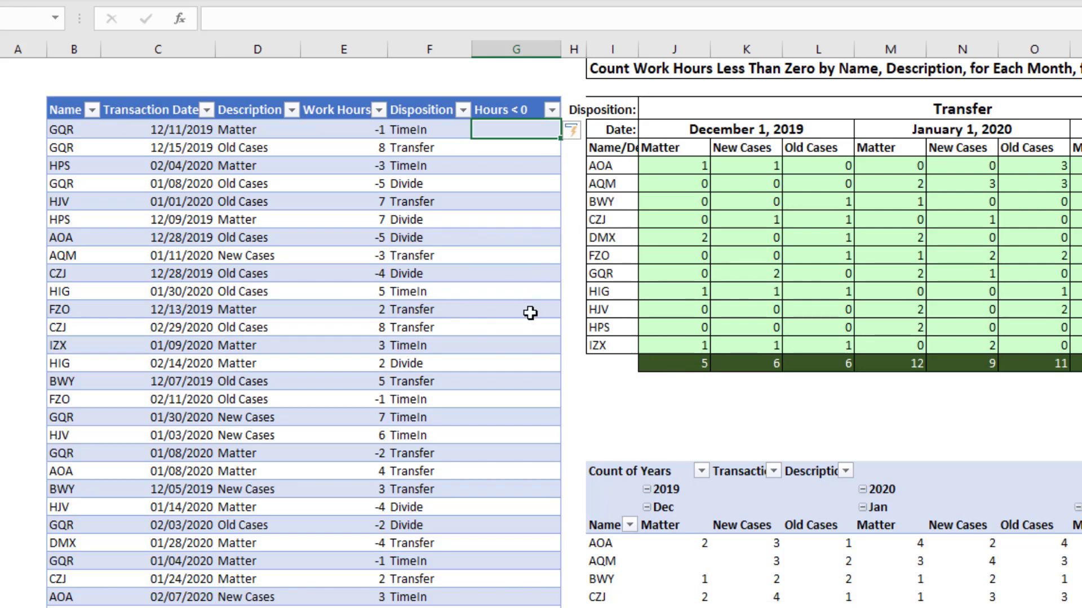
Enter =[@[Work Hours]]<0 in G2 so the column shows TRUE for negative hours
type("=")
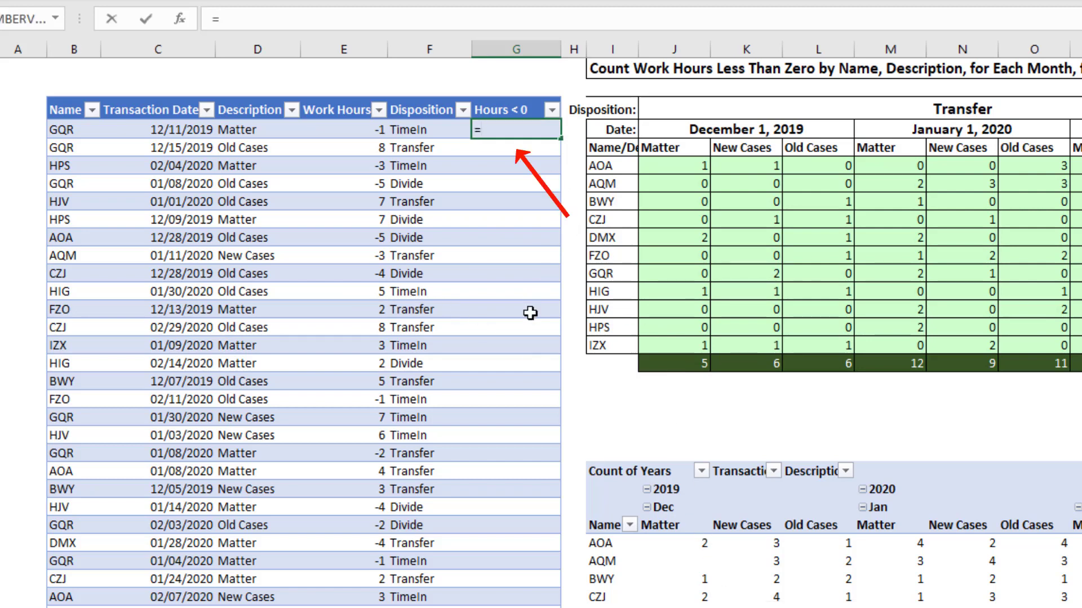
left_click(350, 130)
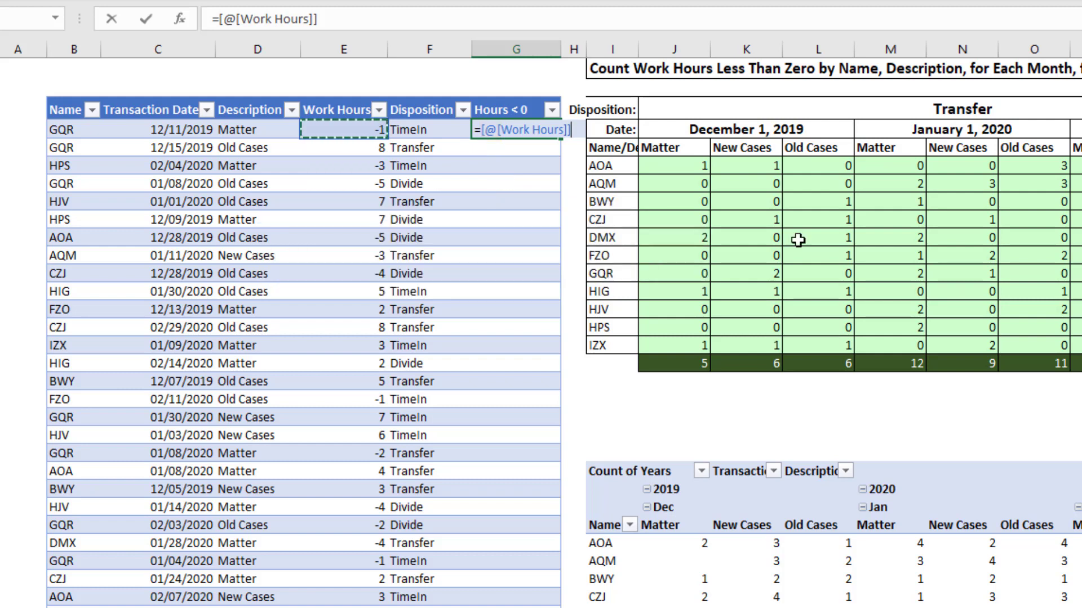
key("Enter")
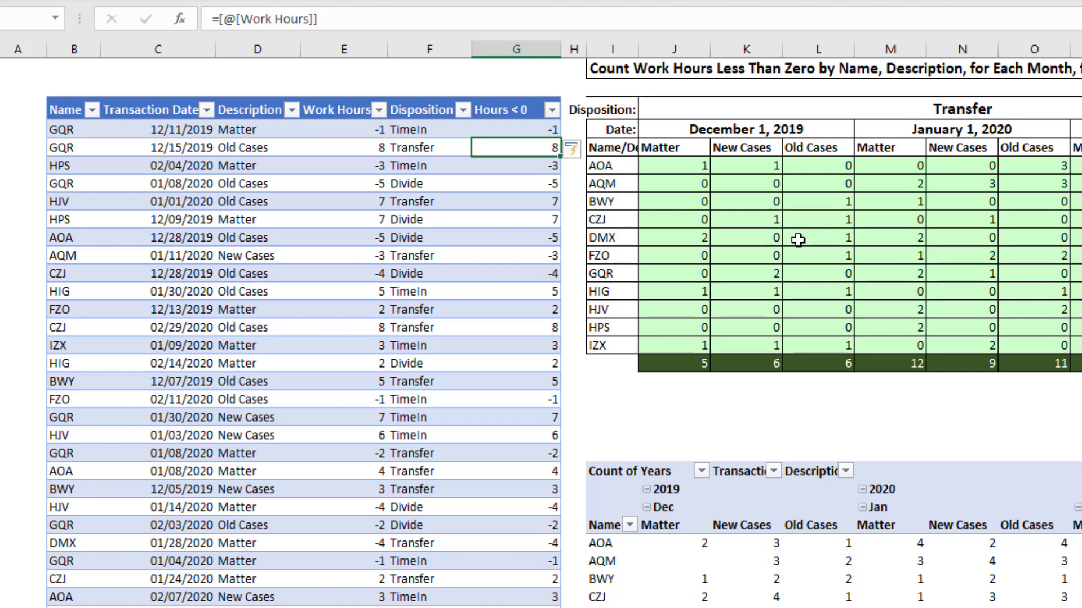
mouse_move(378, 57)
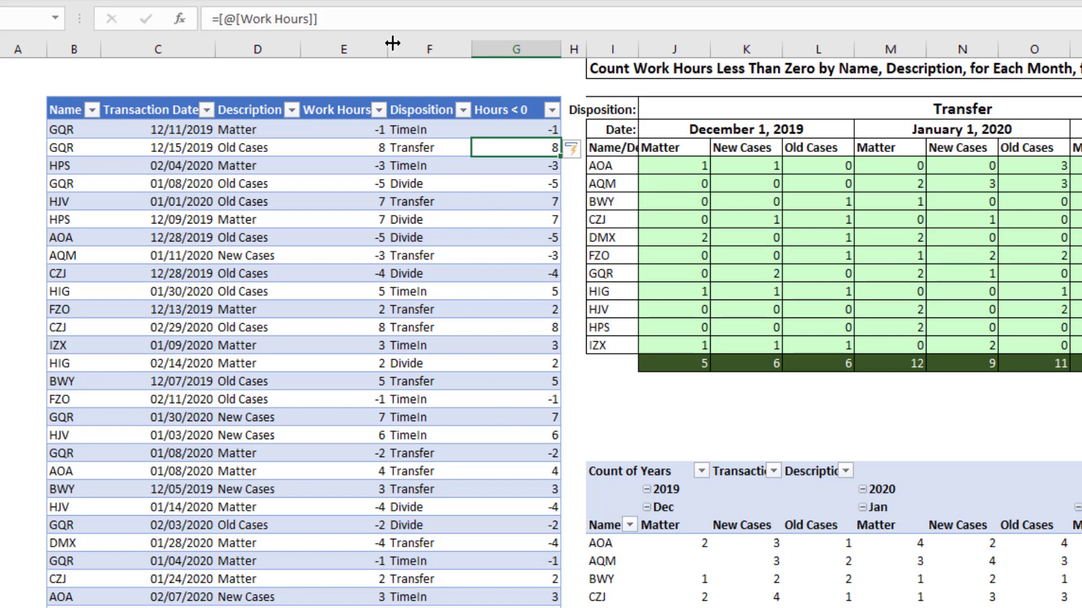
key("F2")
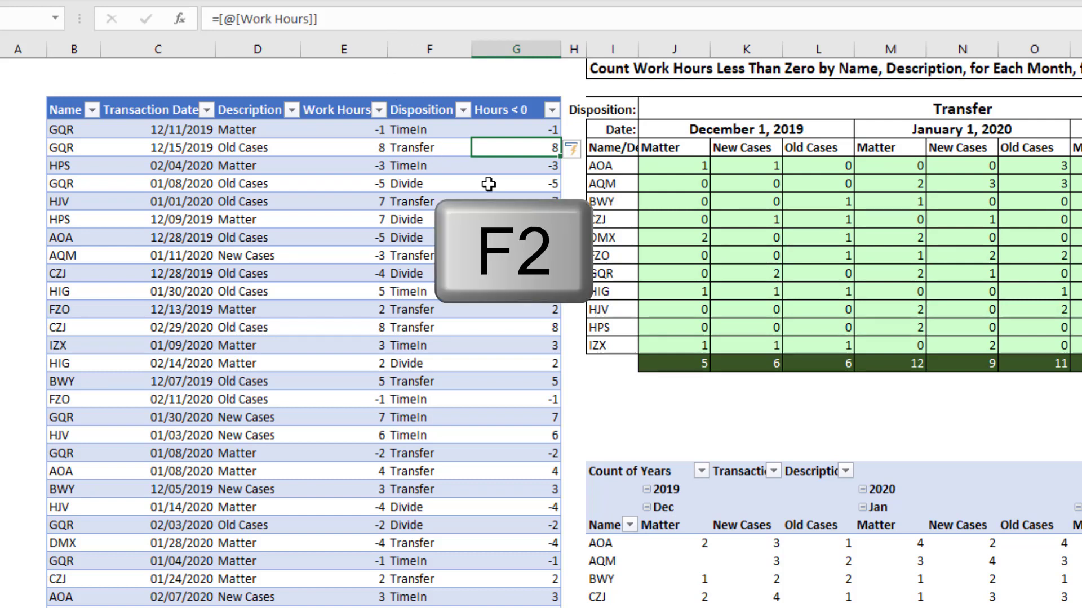
key("F2")
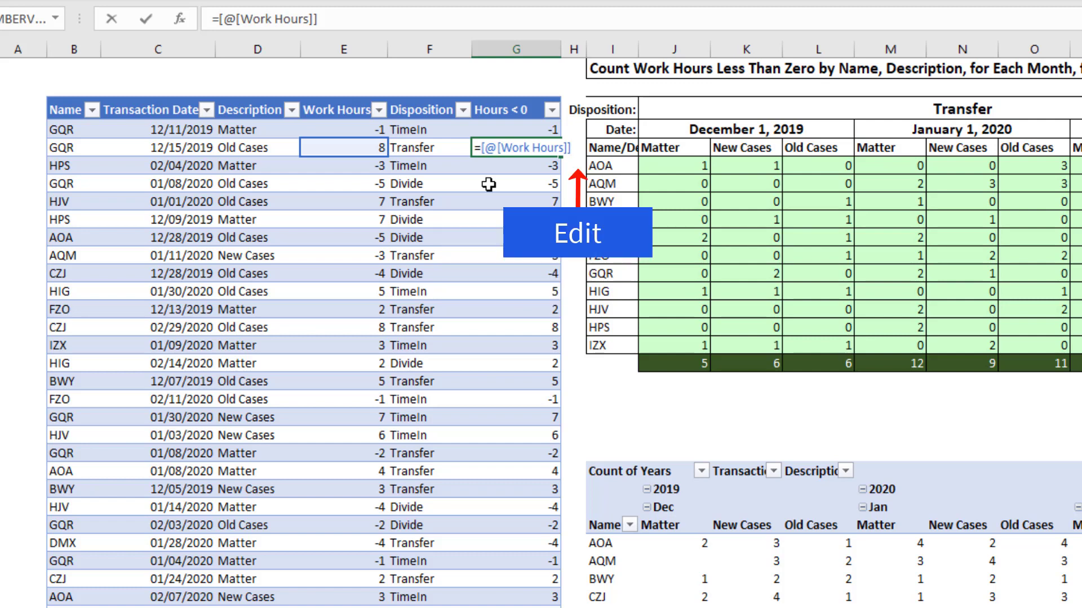
type("<0")
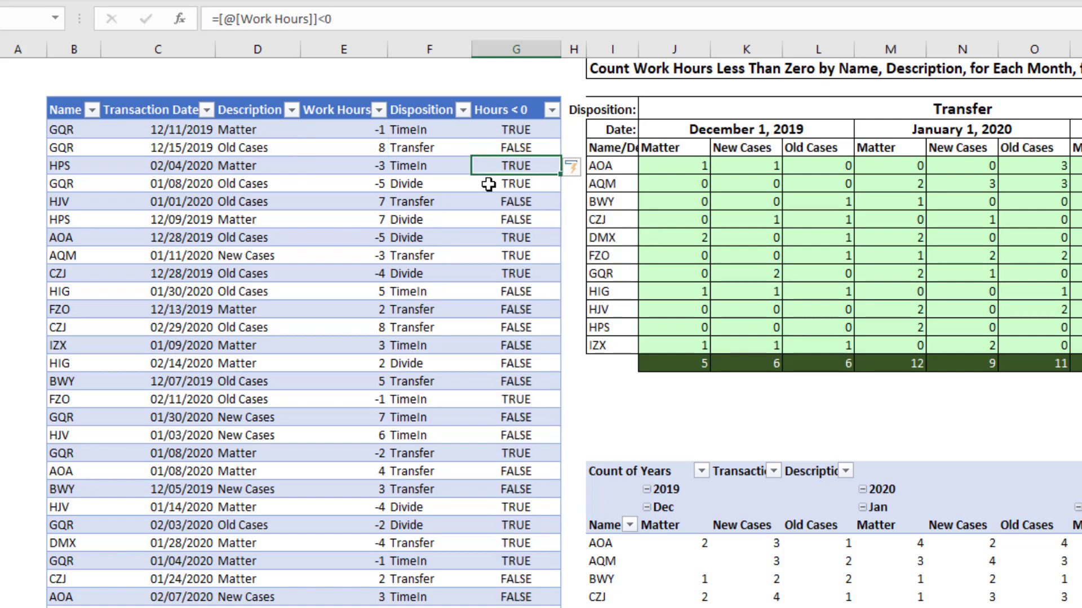
mouse_move(520, 146)
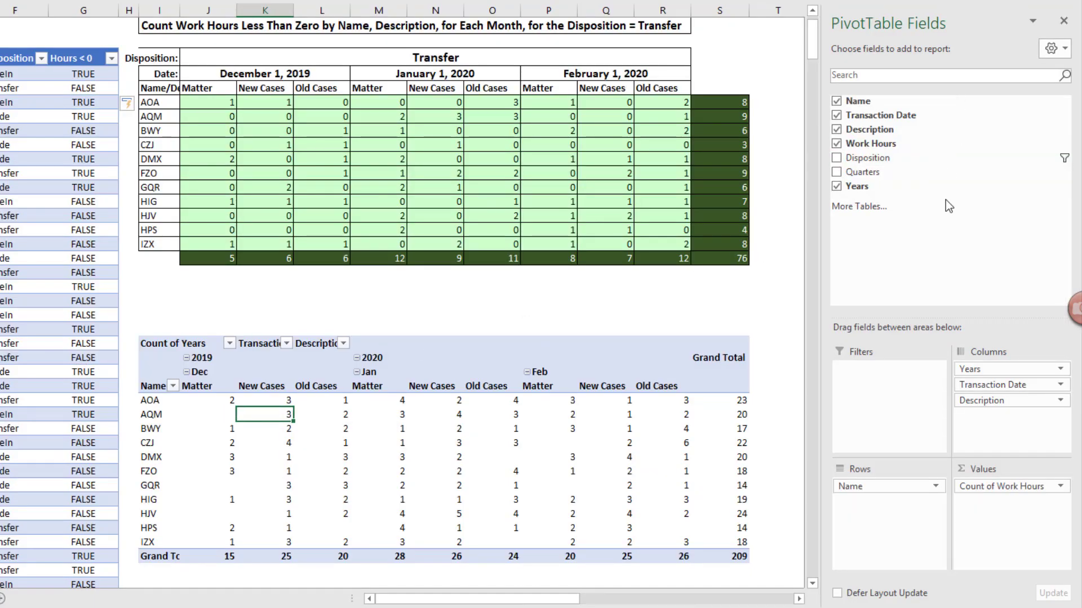
Refresh the PivotTable so the new Hours < 0 field becomes available
right_click(259, 415)
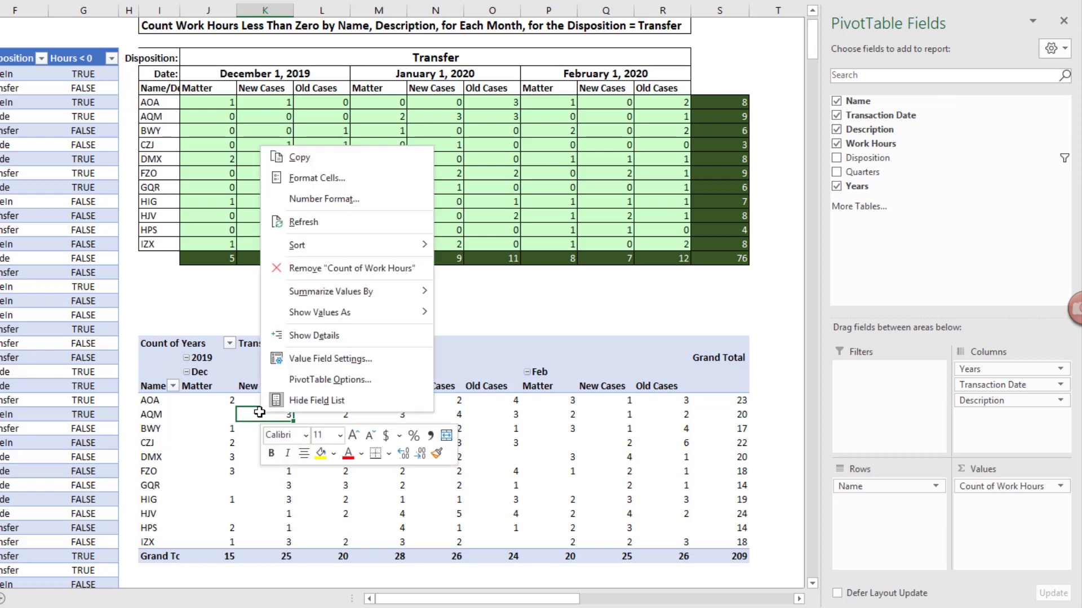
mouse_move(325, 223)
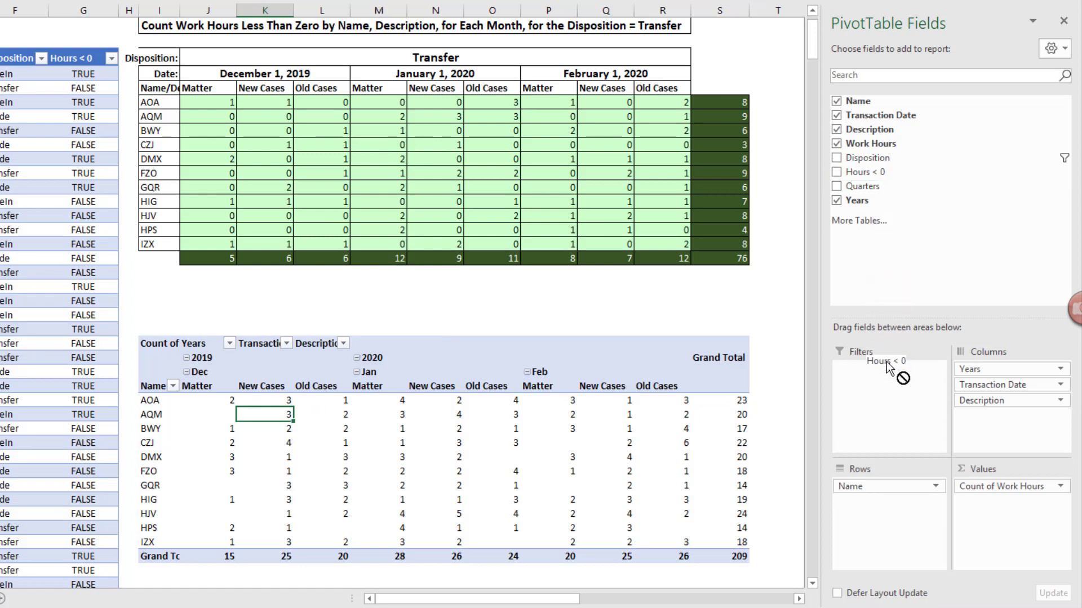
Set the Hours < 0 report filter to TRUE, giving a grand total of 76
left_click(227, 314)
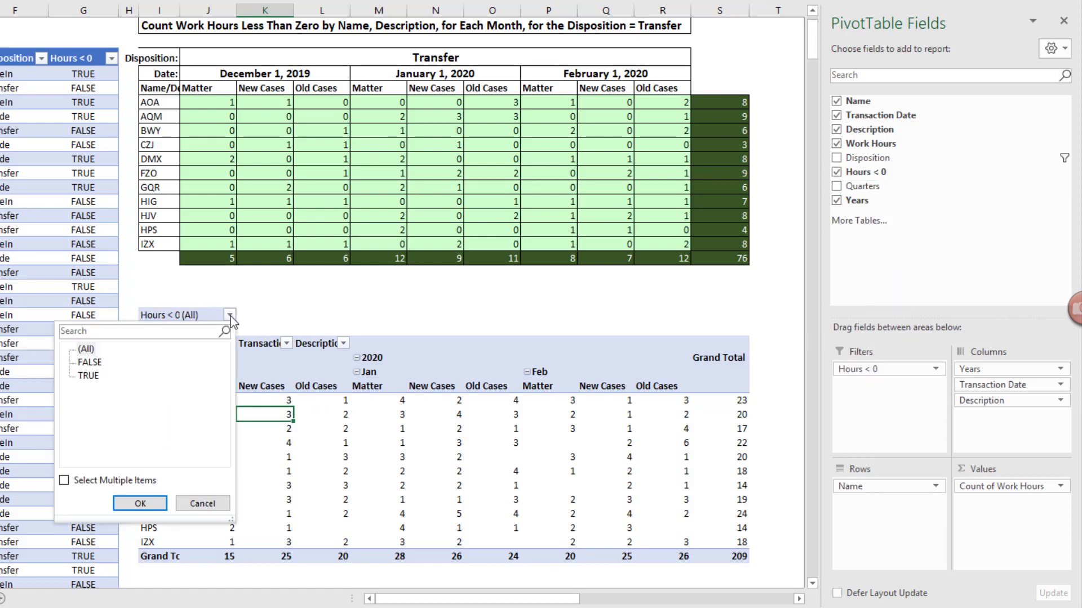
left_click(88, 375)
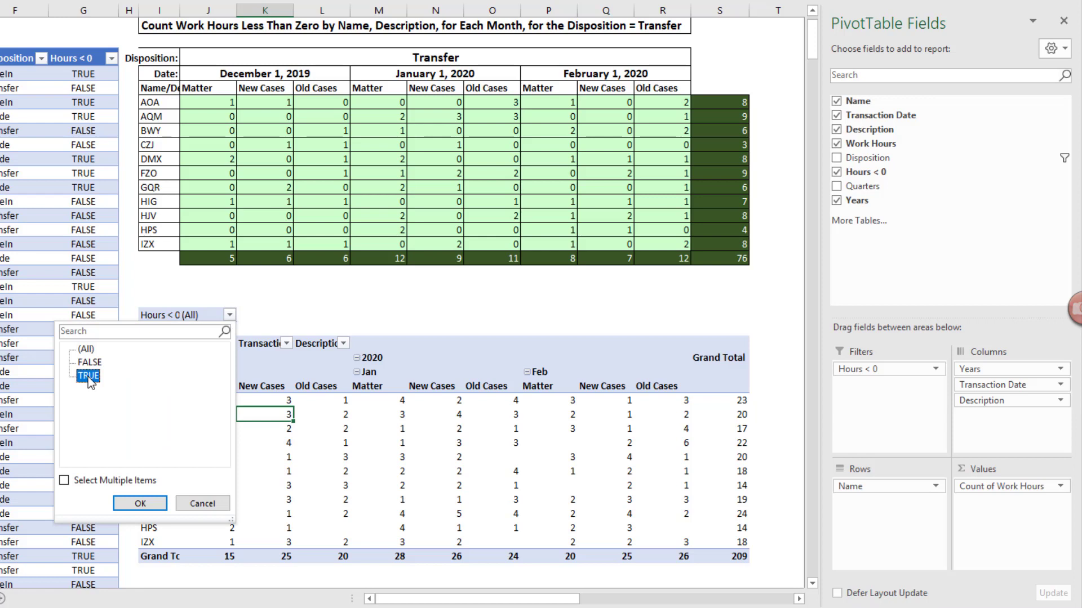
left_click(140, 502)
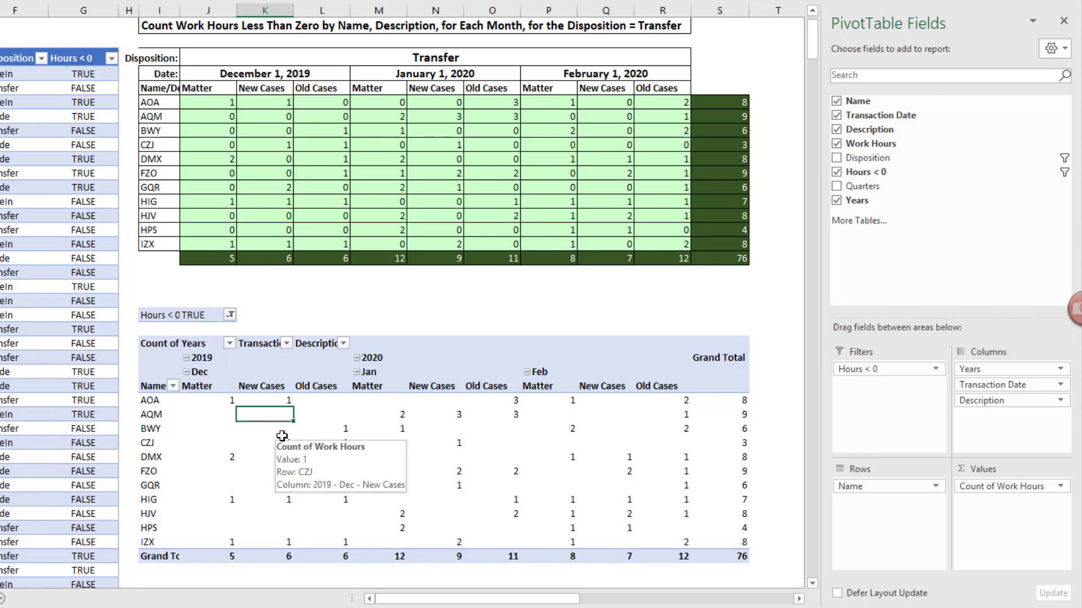
mouse_move(761, 308)
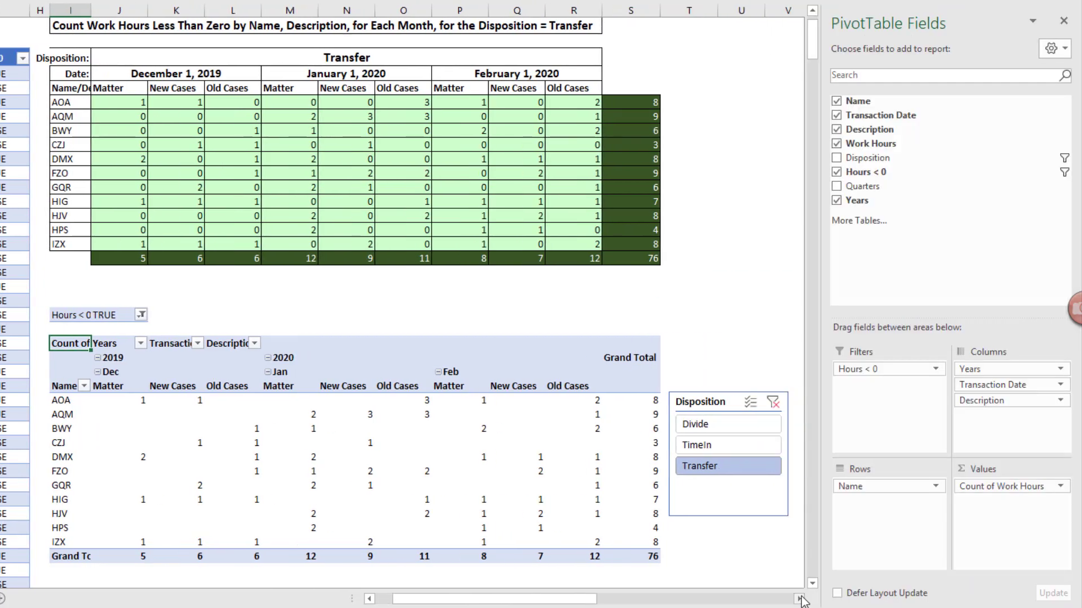
Compare the Divide and TimeIn dispositions in the slicer, then show Transfer to match the total of 76
left_click(727, 424)
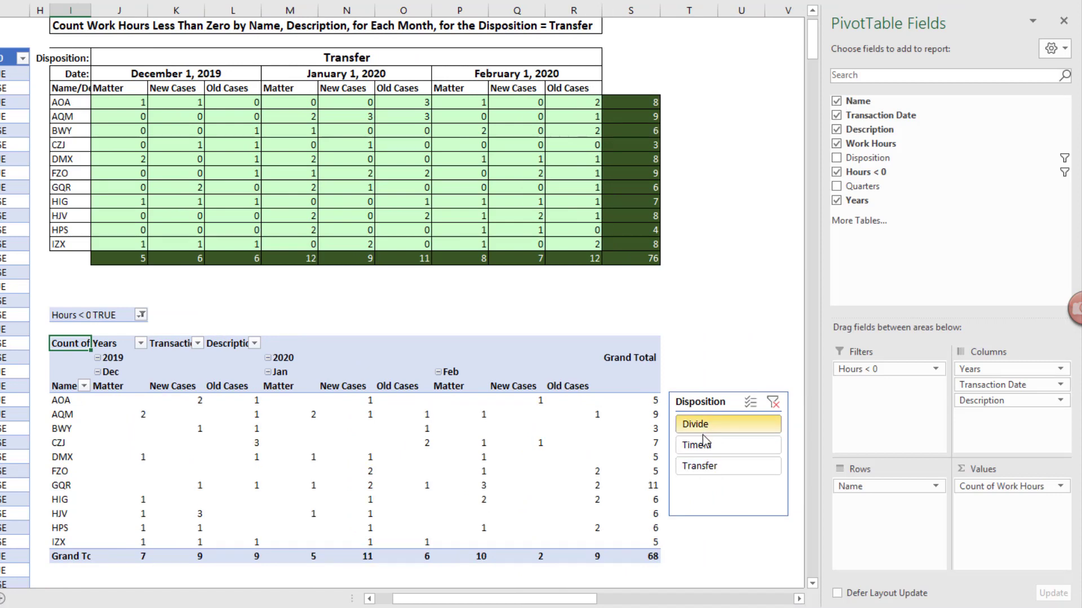
left_click(701, 467)
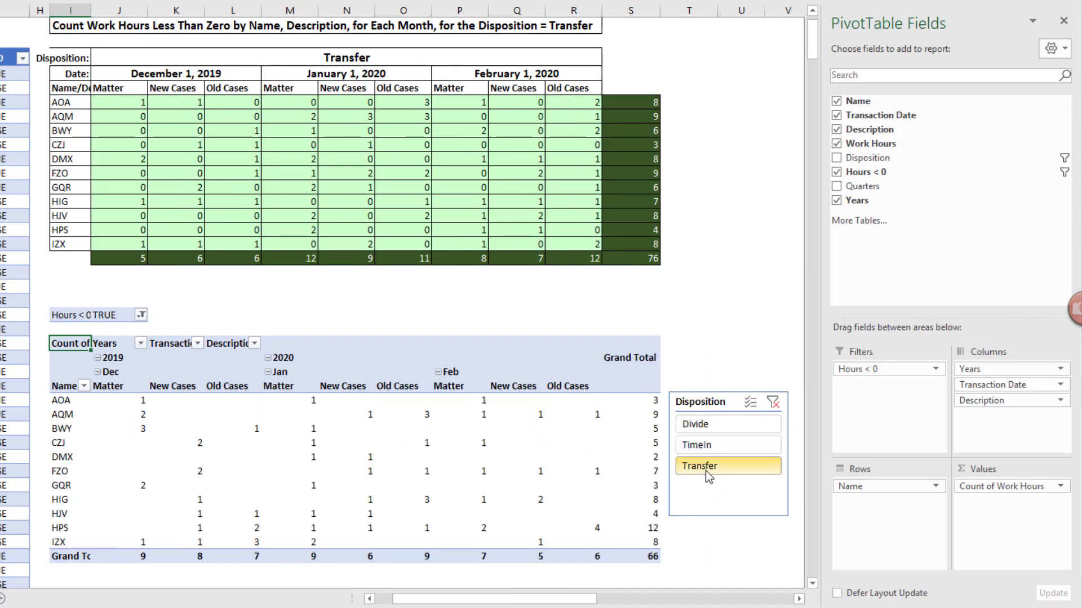
left_click(727, 466)
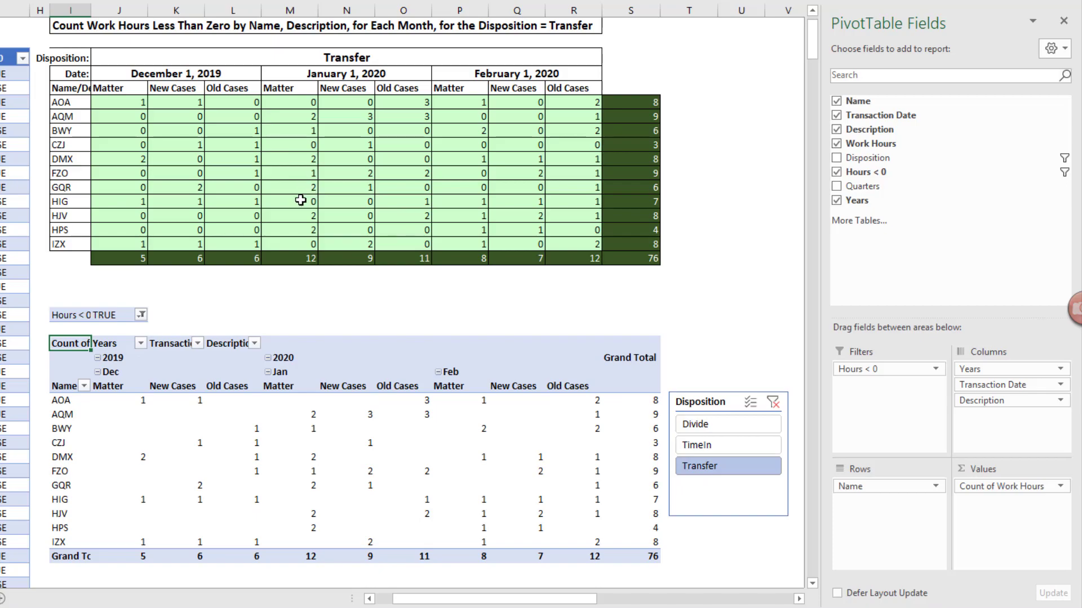